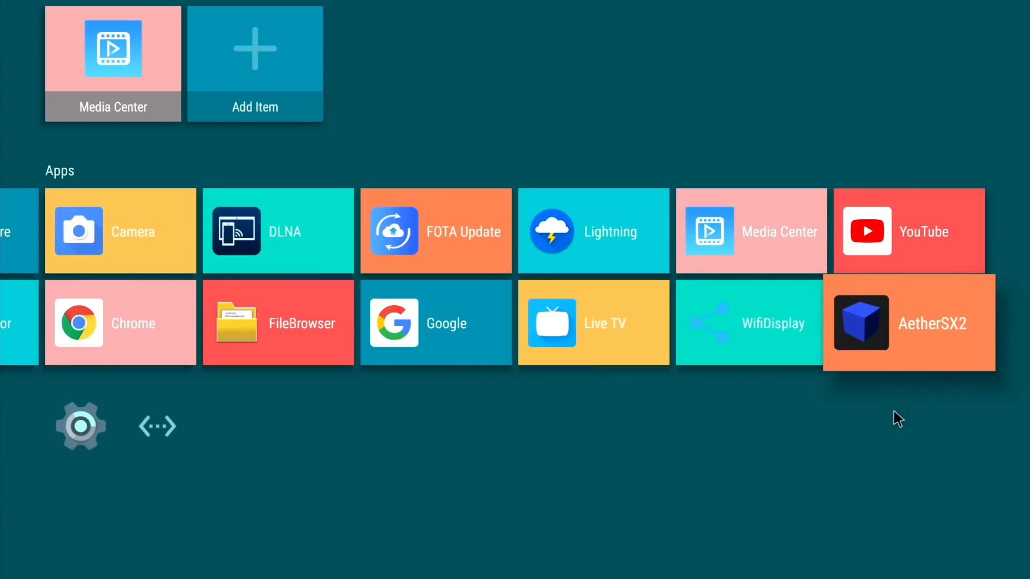
Launch AetherSX2 from the launcher to show its eight-game PS2 library.
click(909, 322)
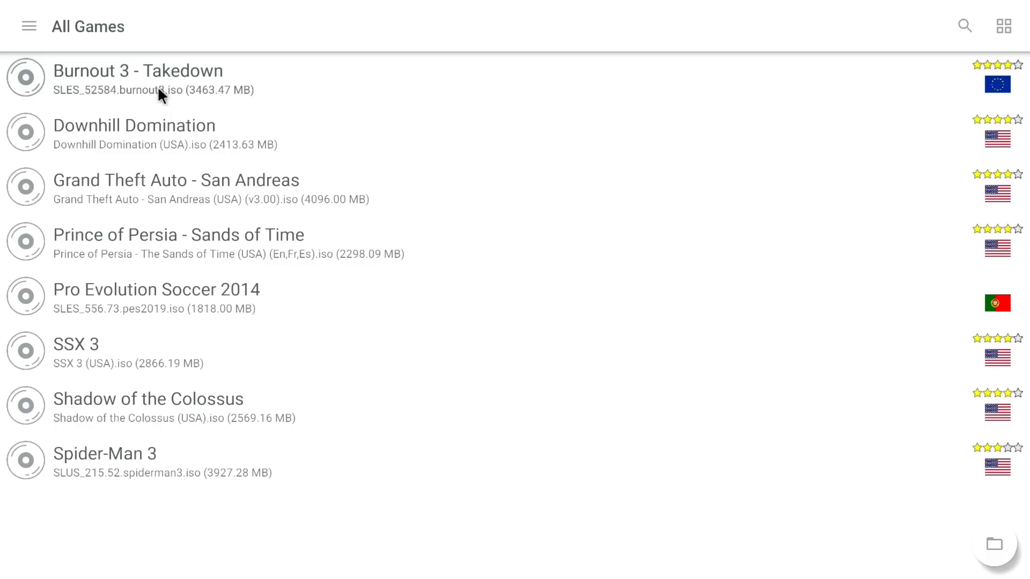
mouse_move(164, 153)
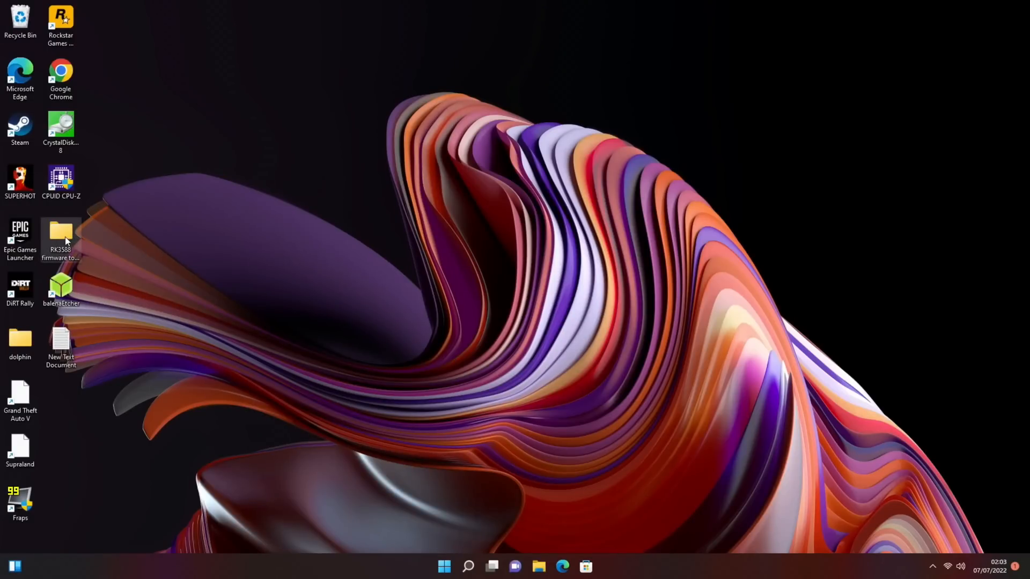
Run RKDevTool.exe from the RK3588 firmware folder and go to Upgrade Firmware, detecting a LOADER device.
double_click(60, 232)
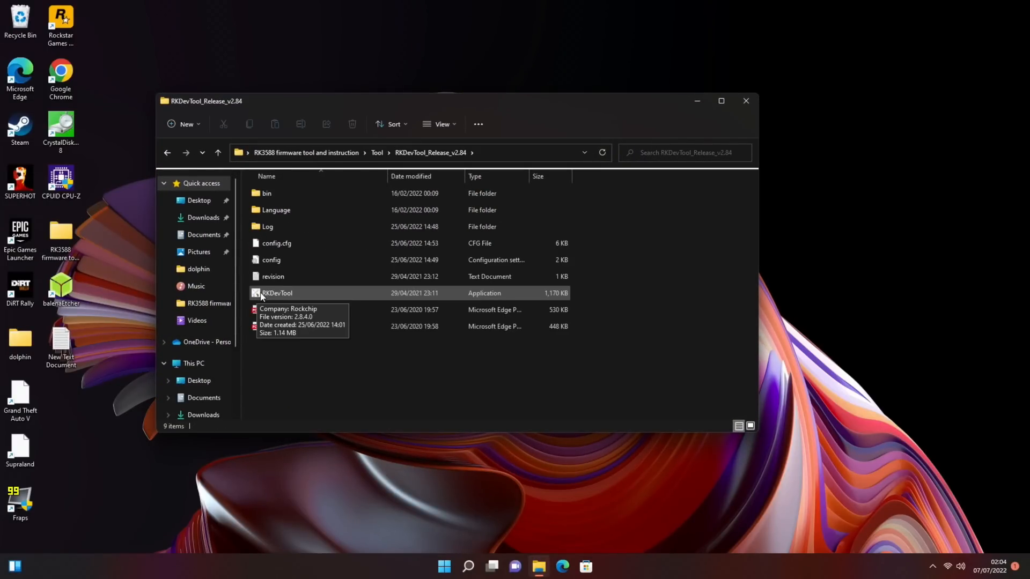
double_click(277, 293)
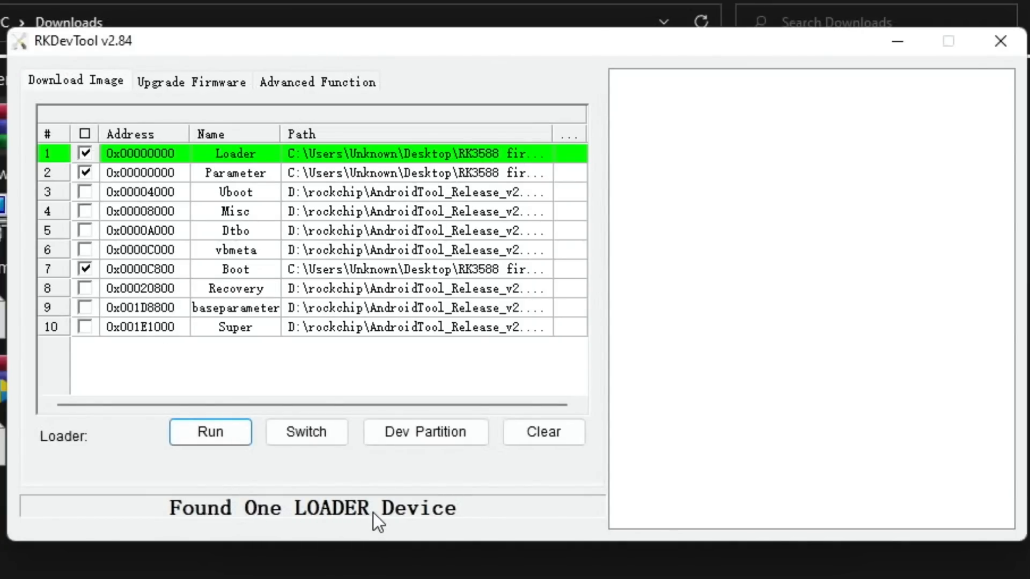
click(191, 81)
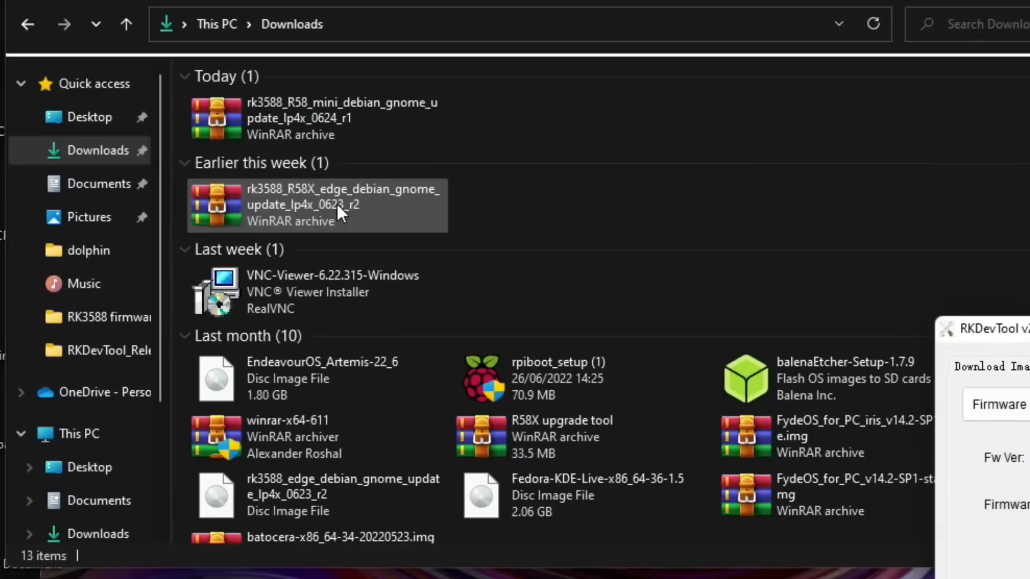
Compare the R58 mini and R58X edge Debian archives, then show archive options for the R58 mini one.
click(316, 118)
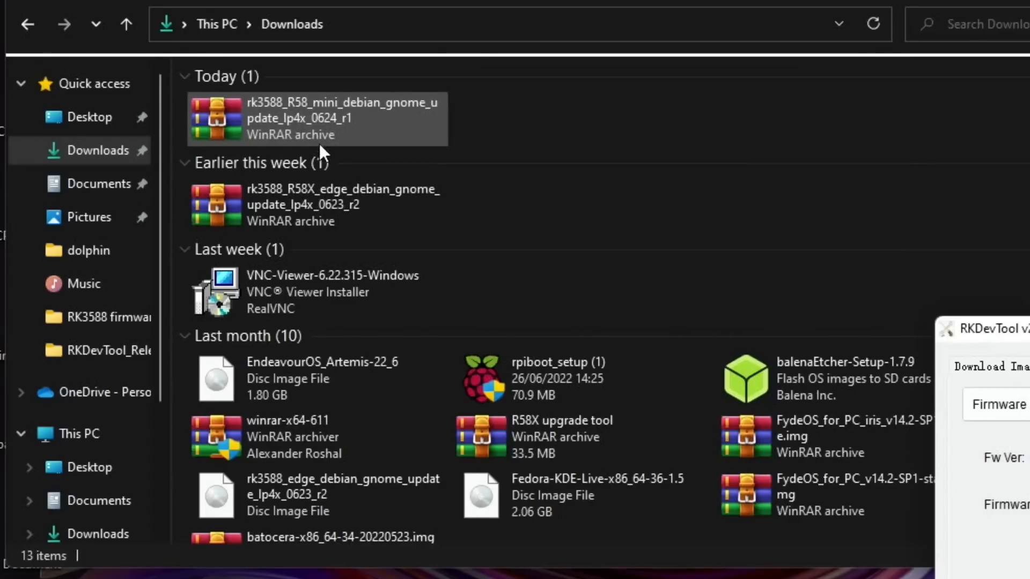
click(316, 204)
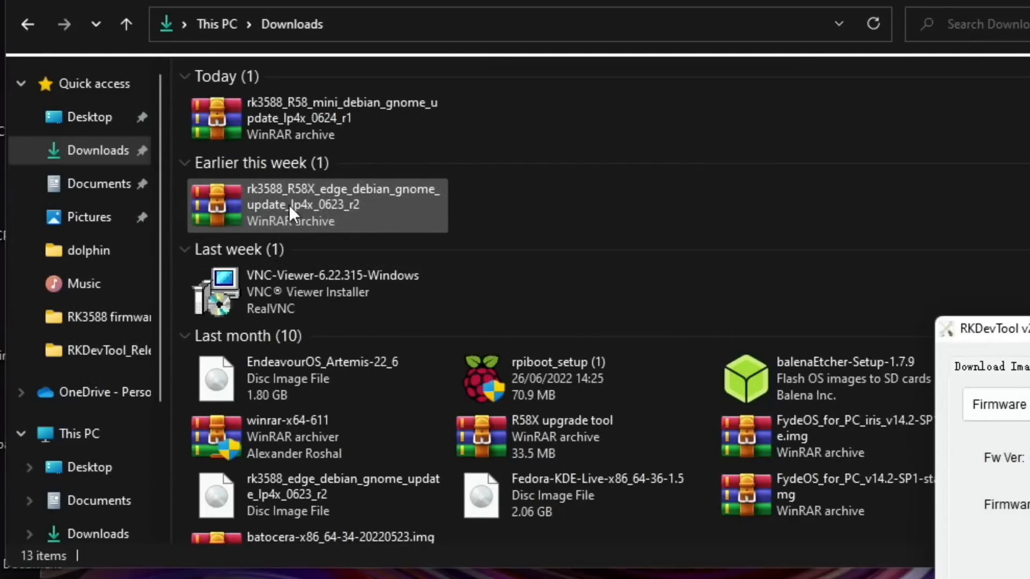
click(315, 118)
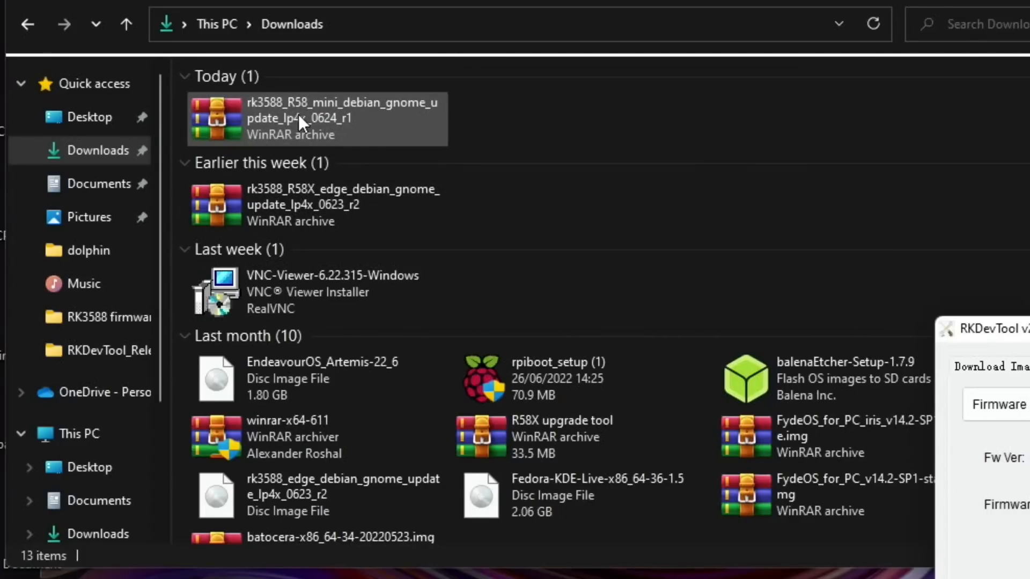
mouse_move(302, 150)
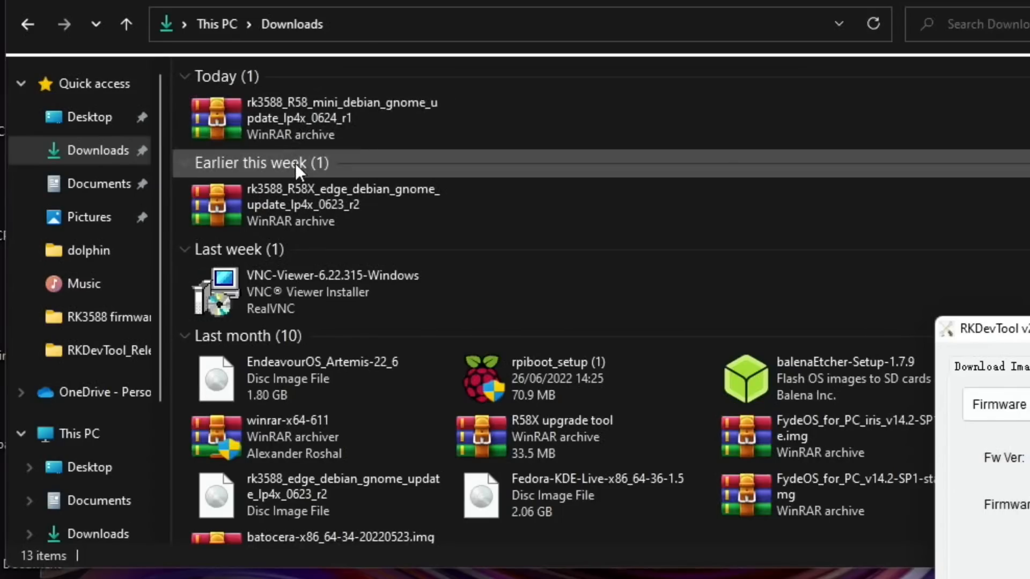
click(315, 205)
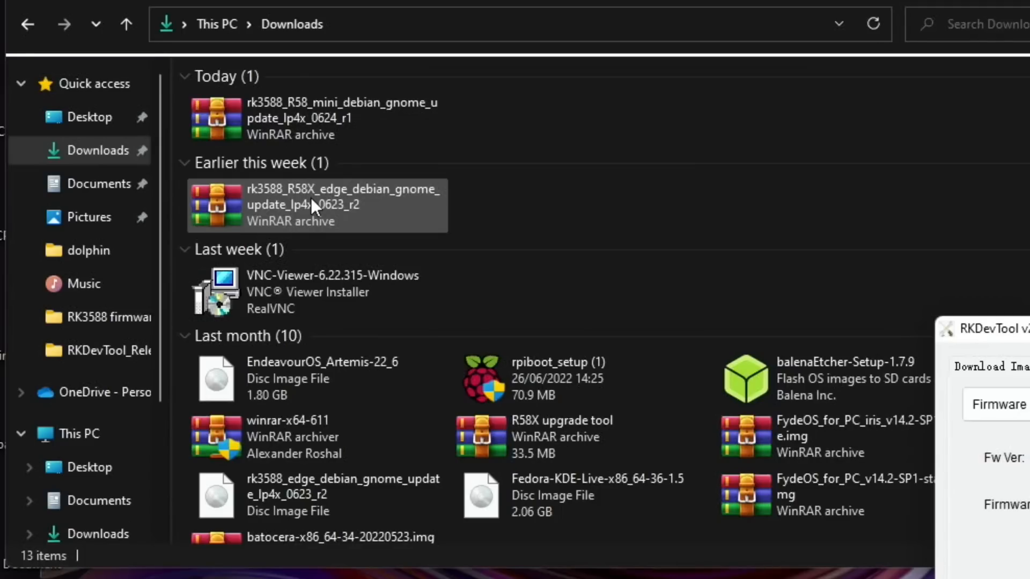
click(315, 118)
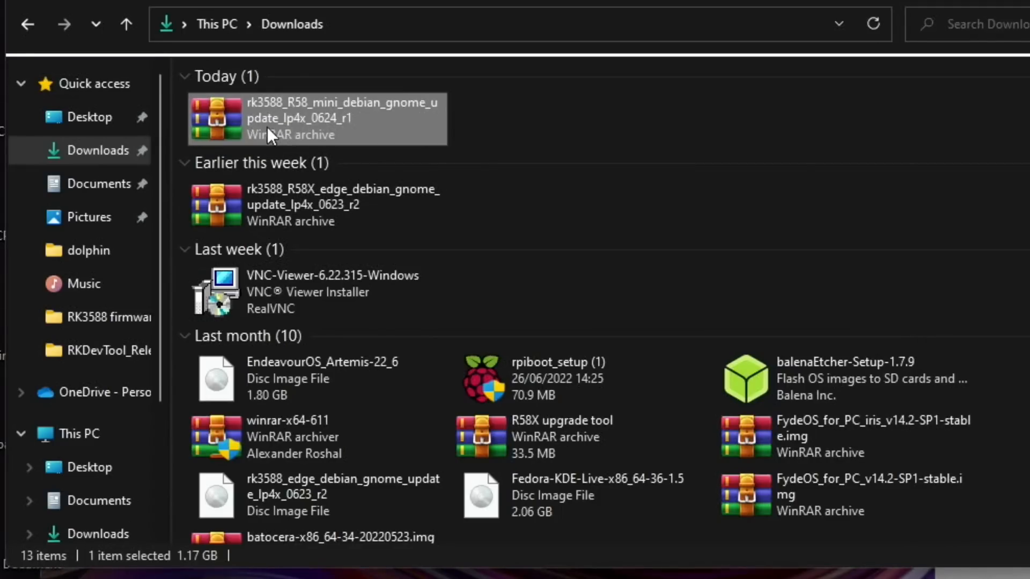
mouse_move(282, 112)
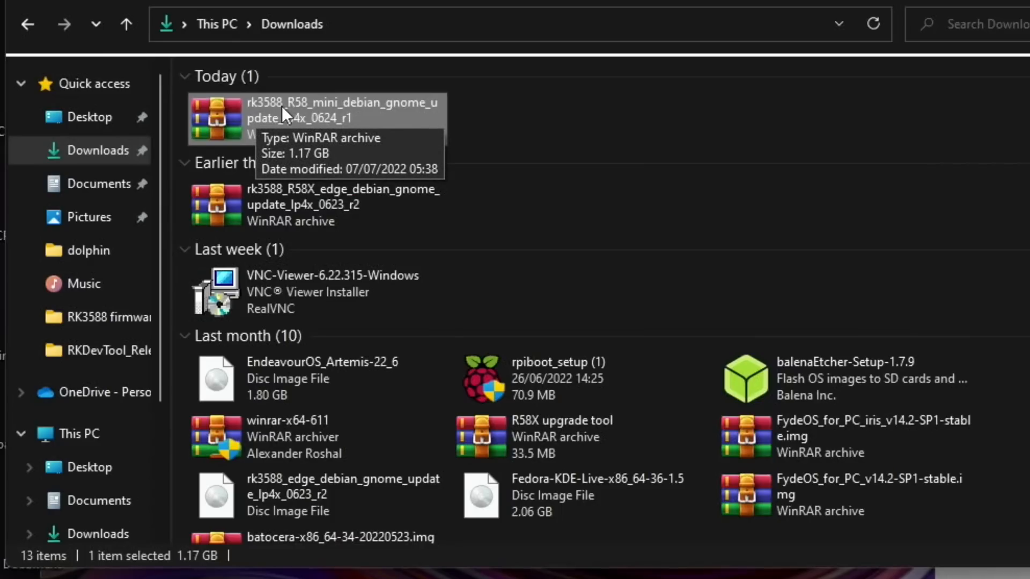
mouse_move(375, 116)
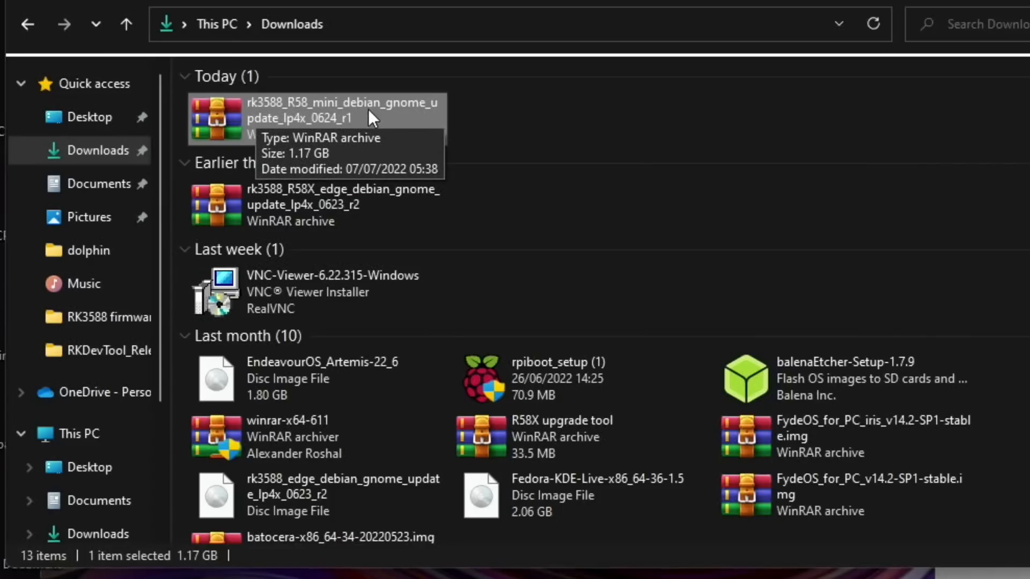
mouse_move(304, 108)
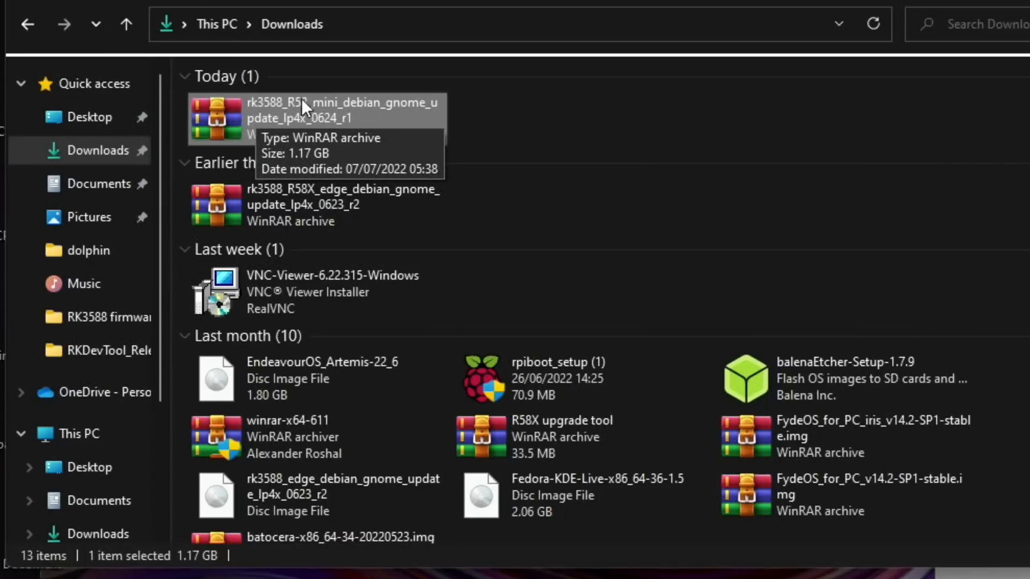
mouse_move(400, 128)
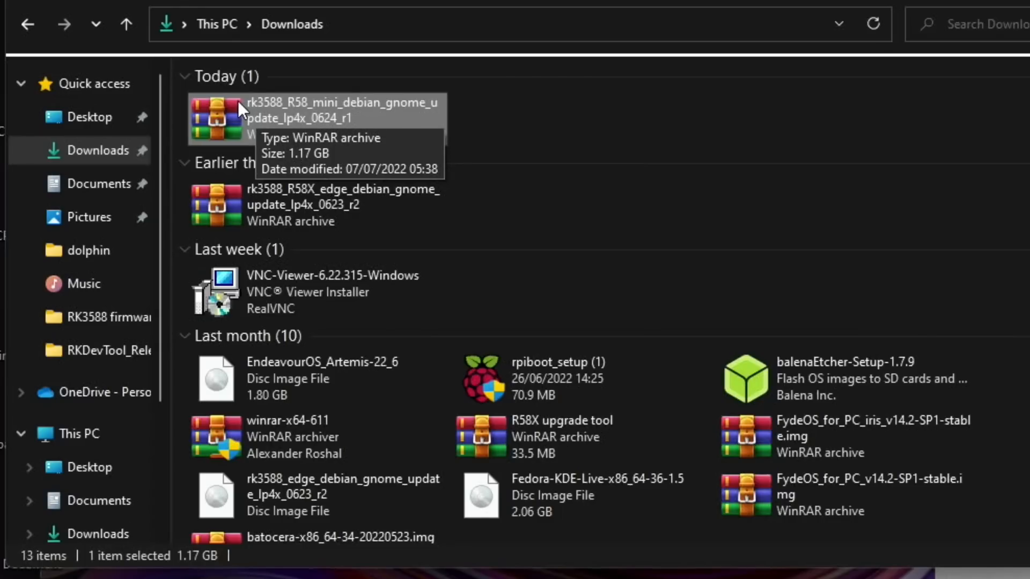
right_click(244, 118)
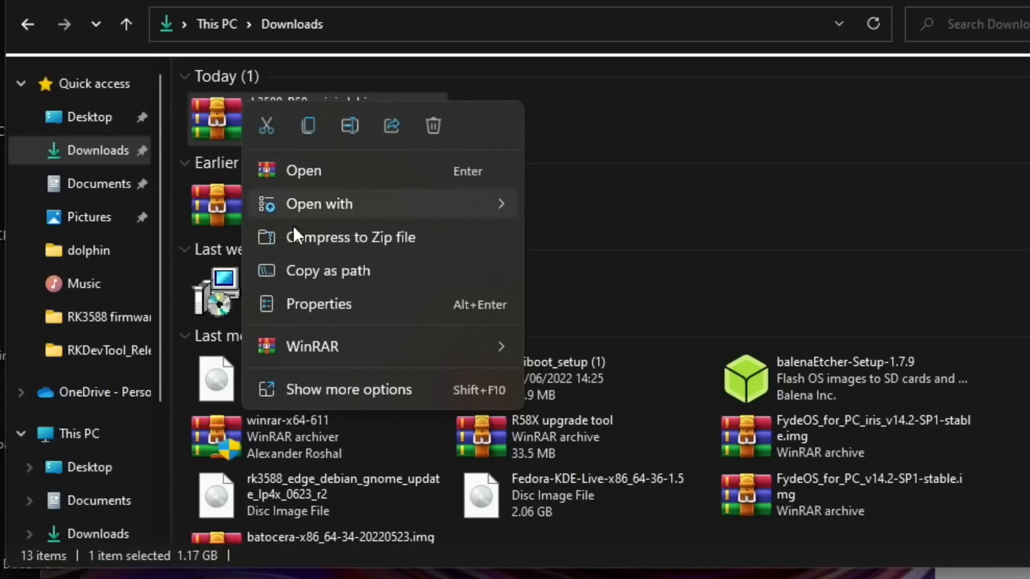
mouse_move(340, 347)
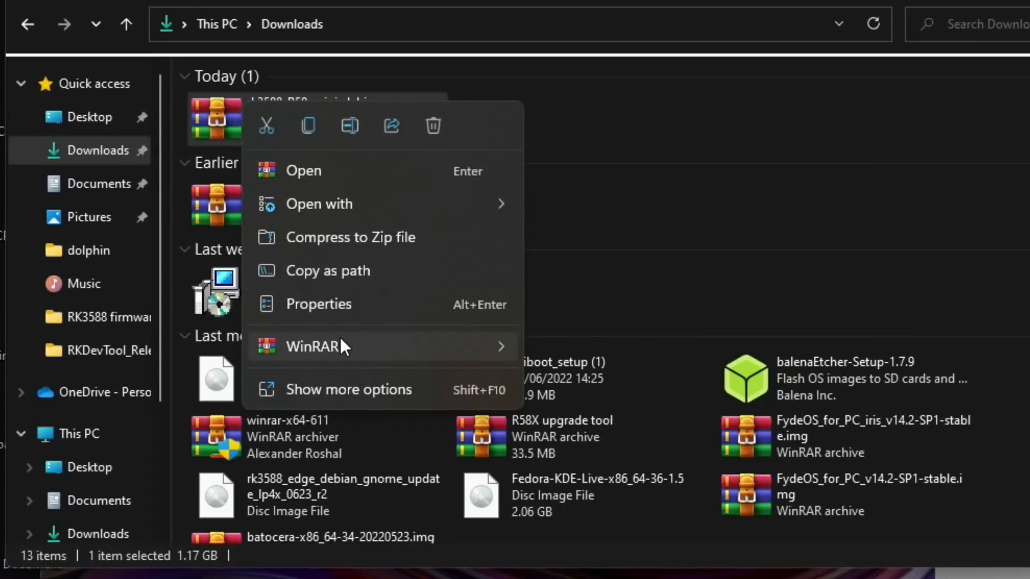
mouse_move(312, 347)
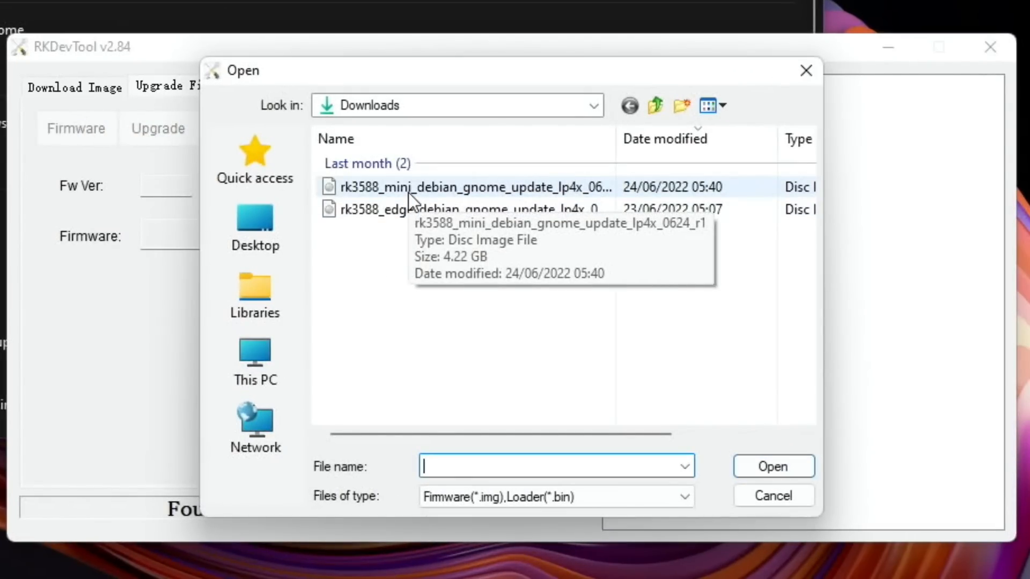
Load rk3588_mini_debian_gnome .img as firmware and start the upgrade to the board.
click(473, 187)
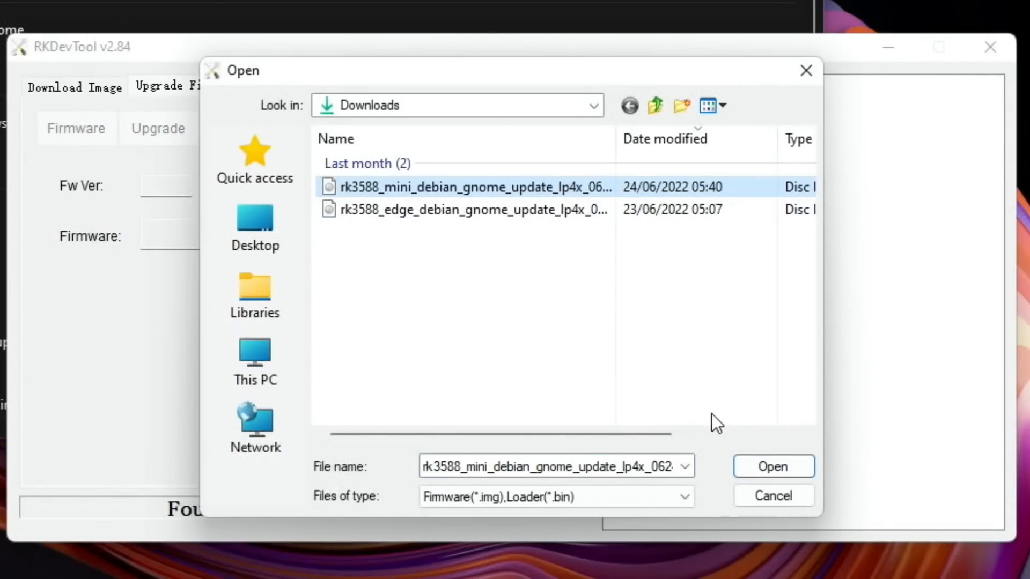
click(774, 467)
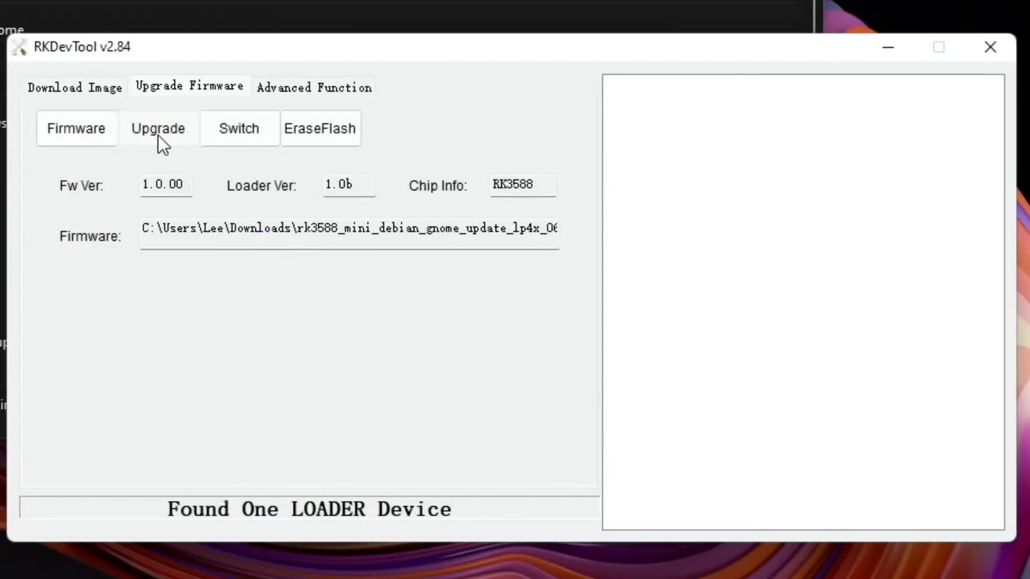
click(158, 127)
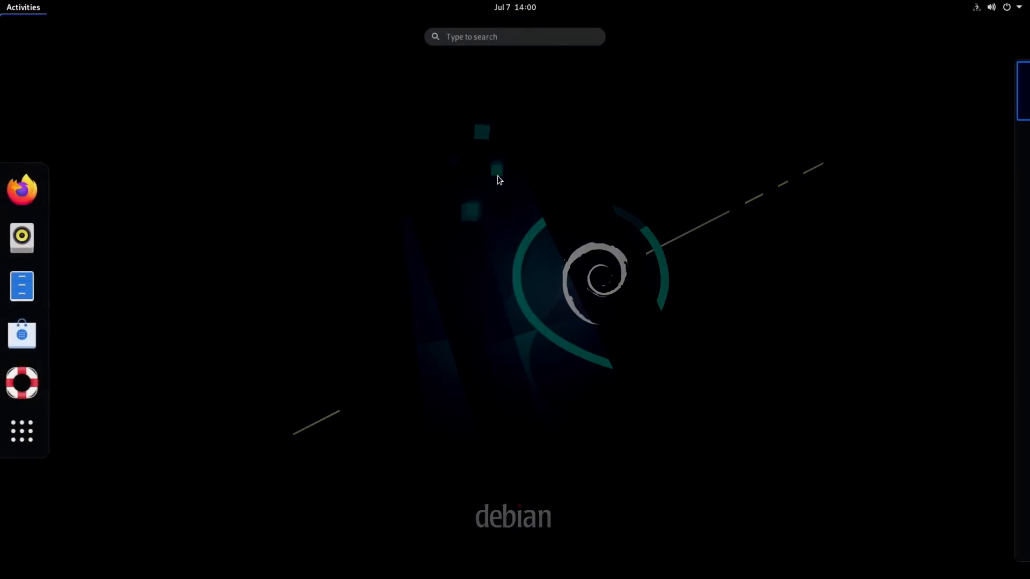
Install and run neofetch in Terminal to show Debian 11 aarch64 on the RK3588 board.
text(ter)
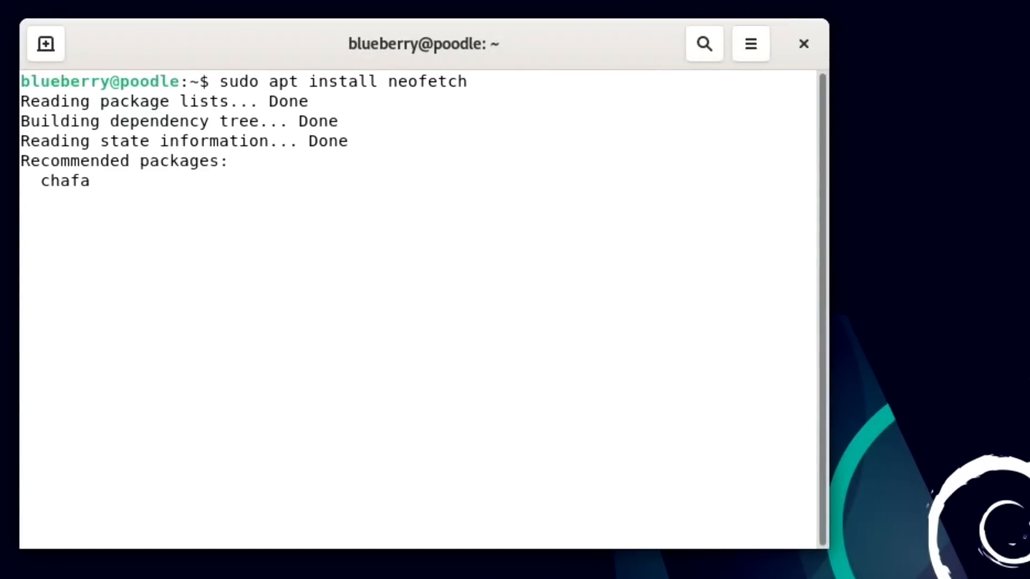
text(neofetch)
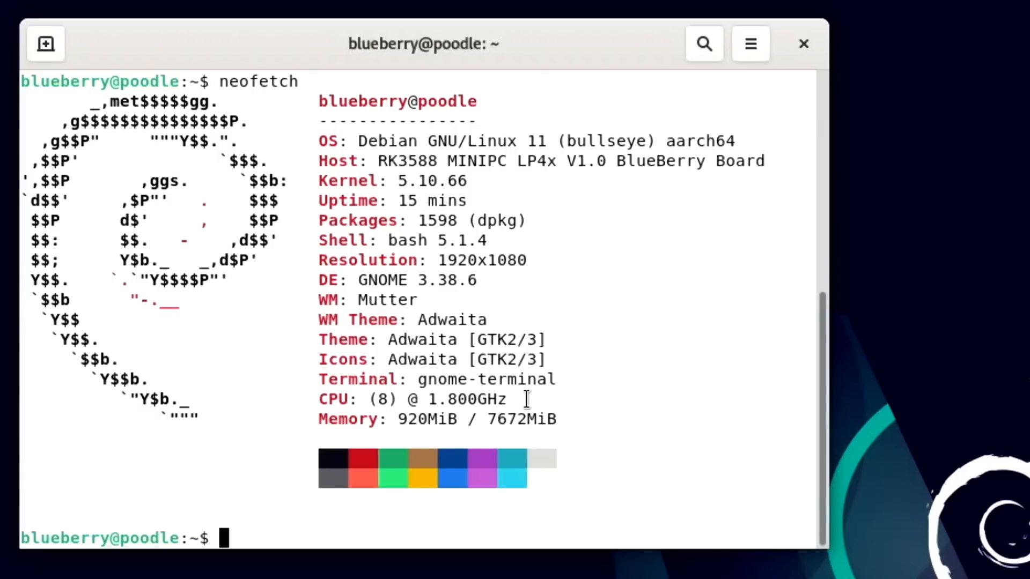
mouse_move(499, 399)
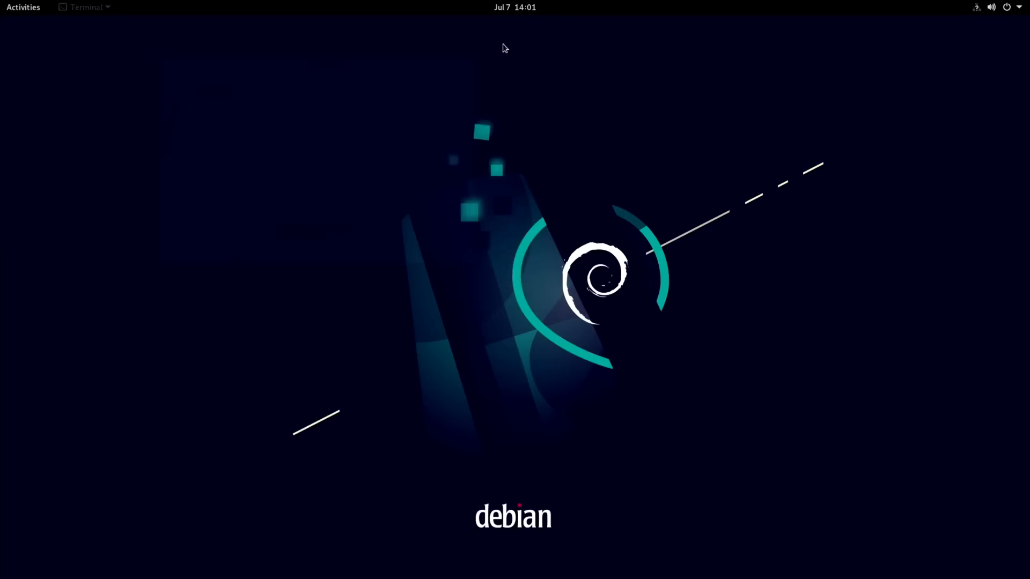
Save the purple mountain landscape 1080 wallpaper from the image search into Downloads.
click(23, 8)
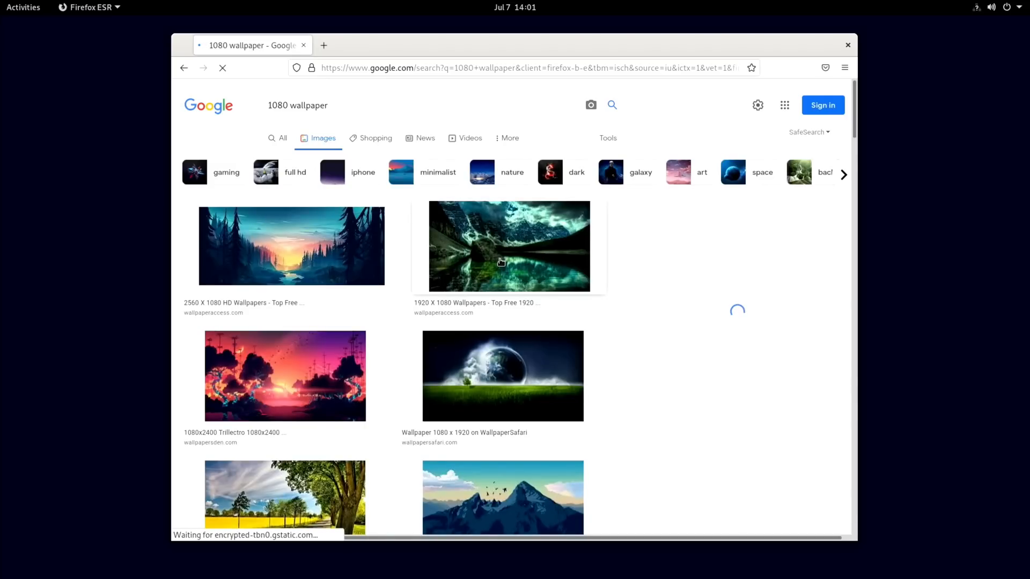
click(509, 245)
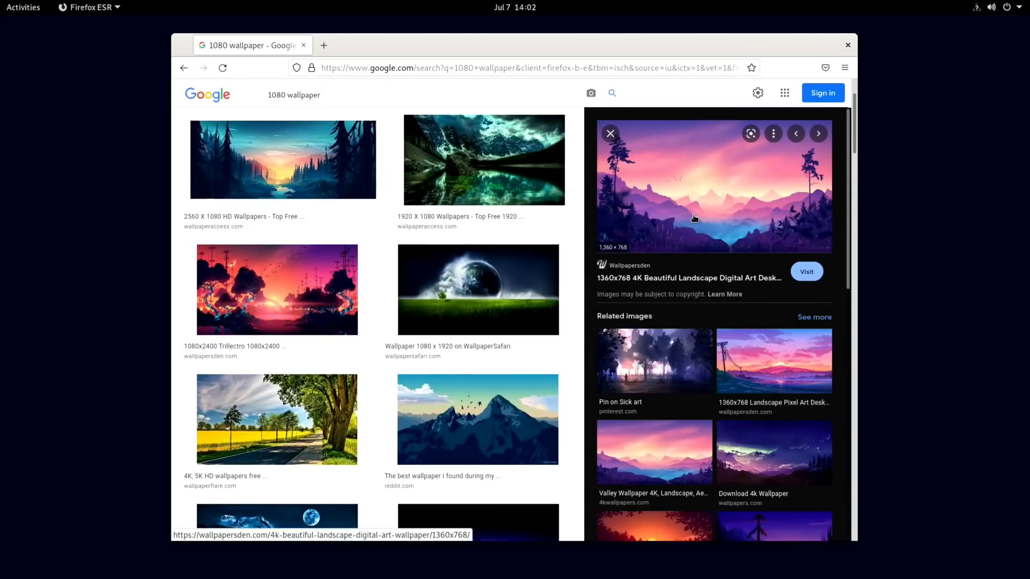
click(805, 272)
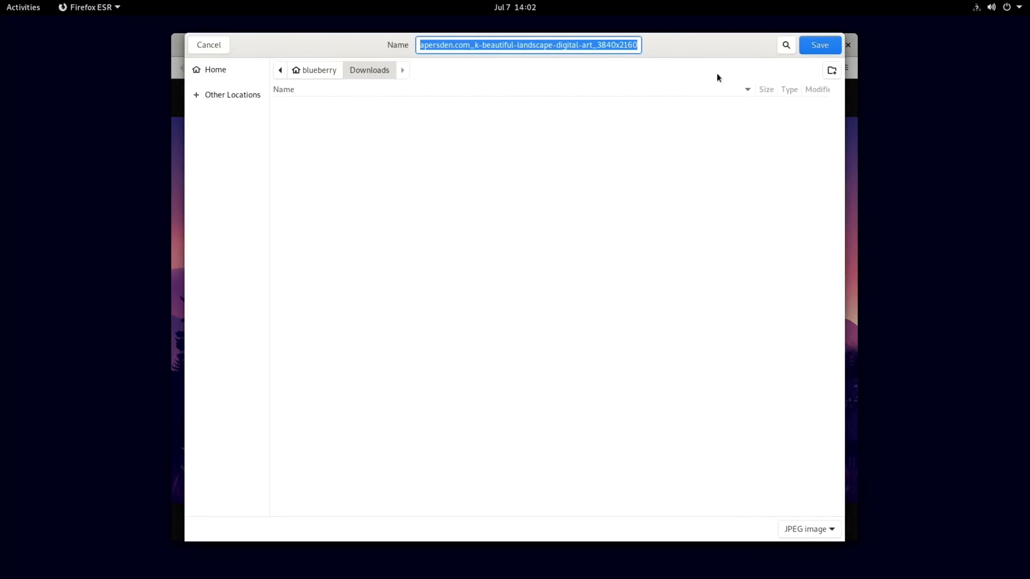
click(819, 46)
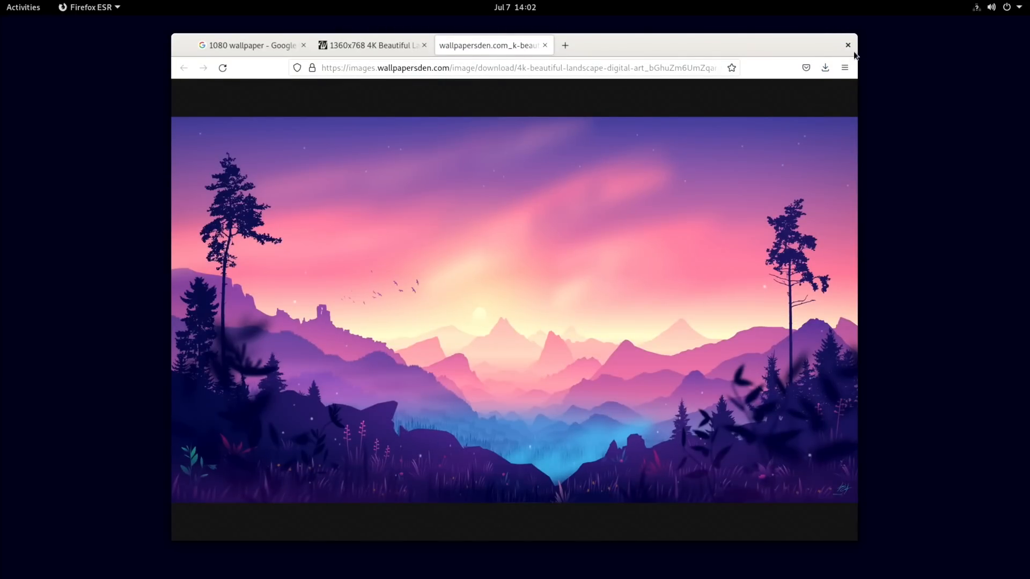
mouse_move(607, 152)
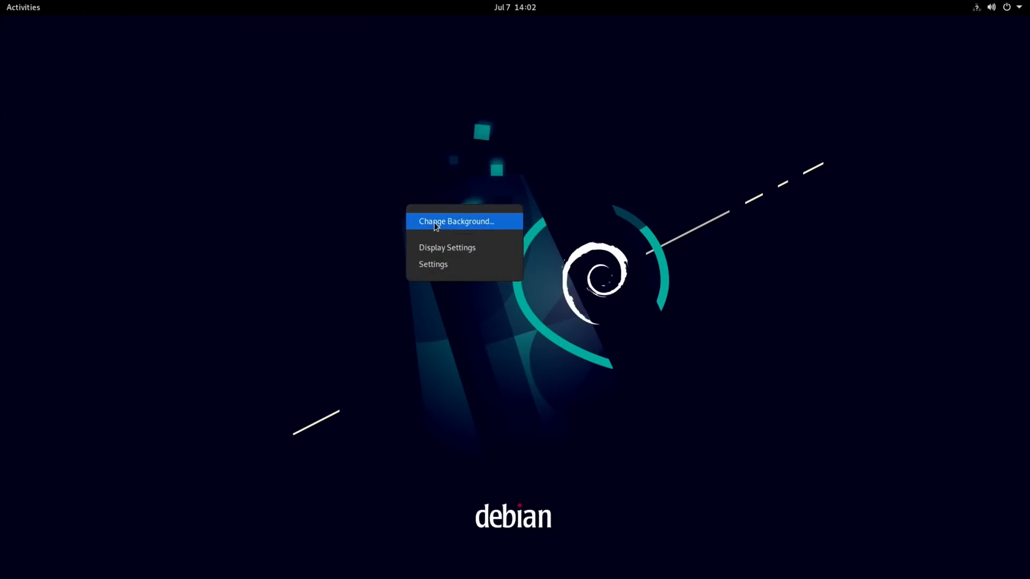
Add the downloaded landscape as a custom Background picture, apply it, and return to Activities.
click(454, 221)
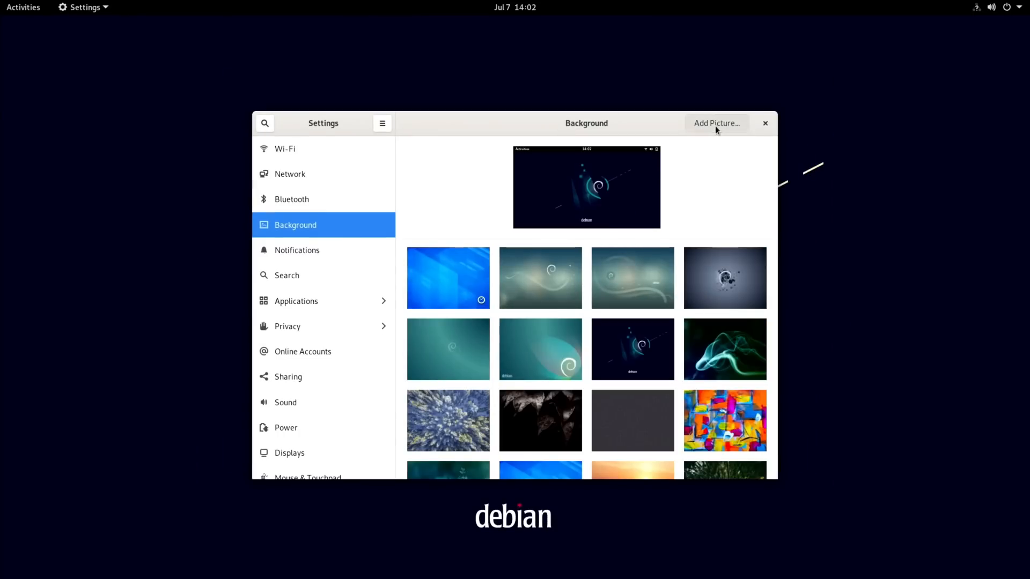
click(715, 122)
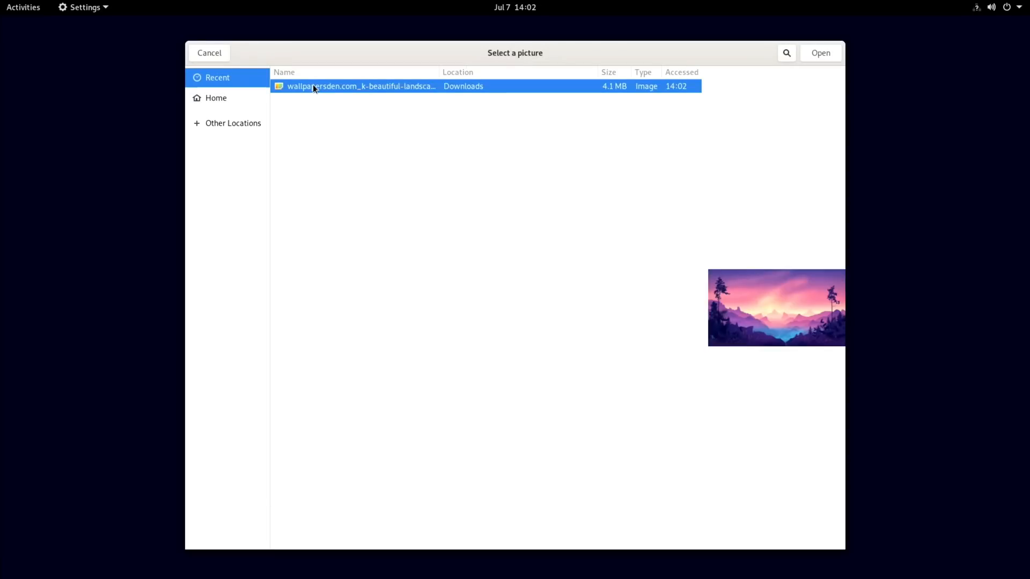
click(819, 52)
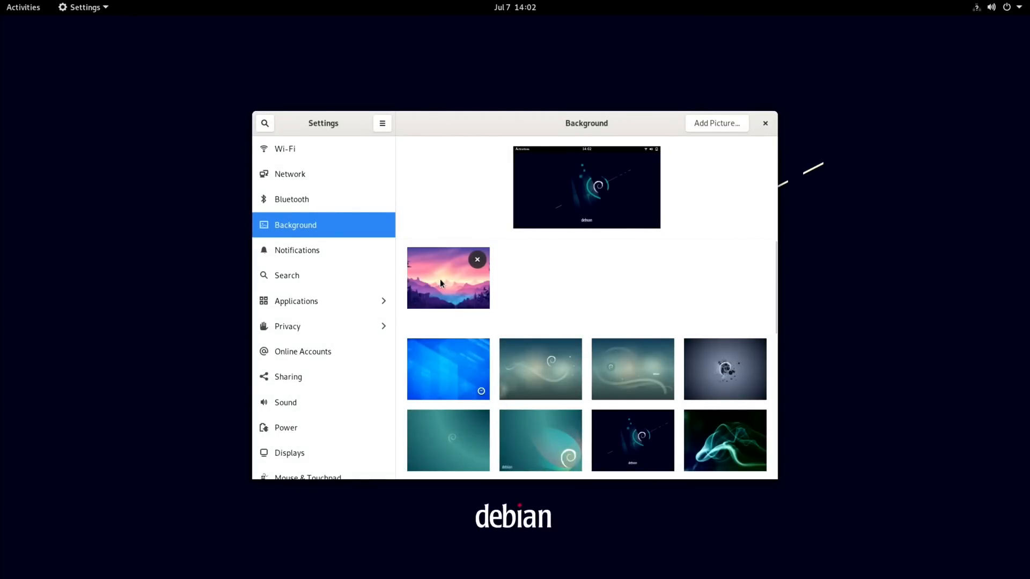
click(449, 277)
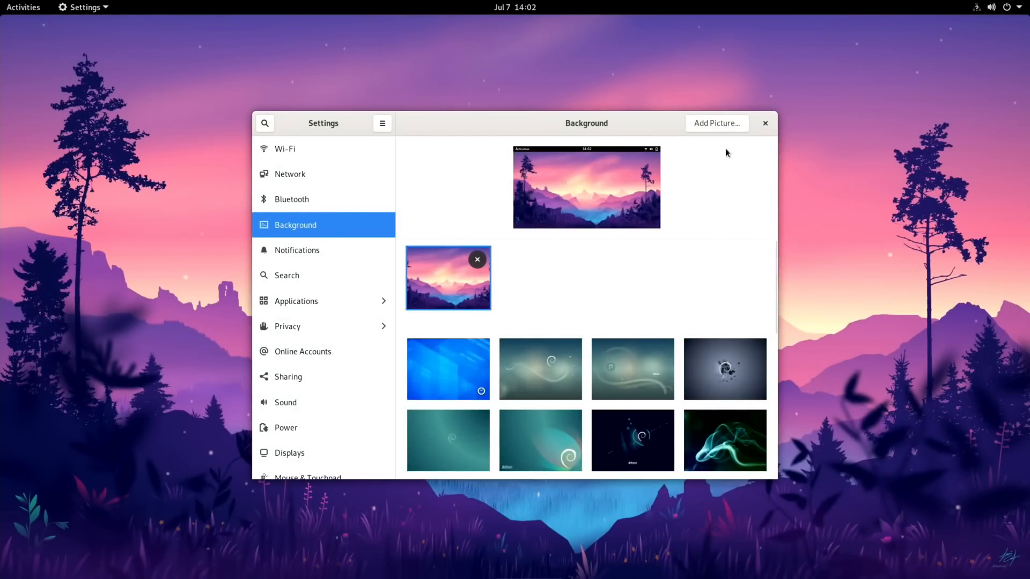
click(765, 122)
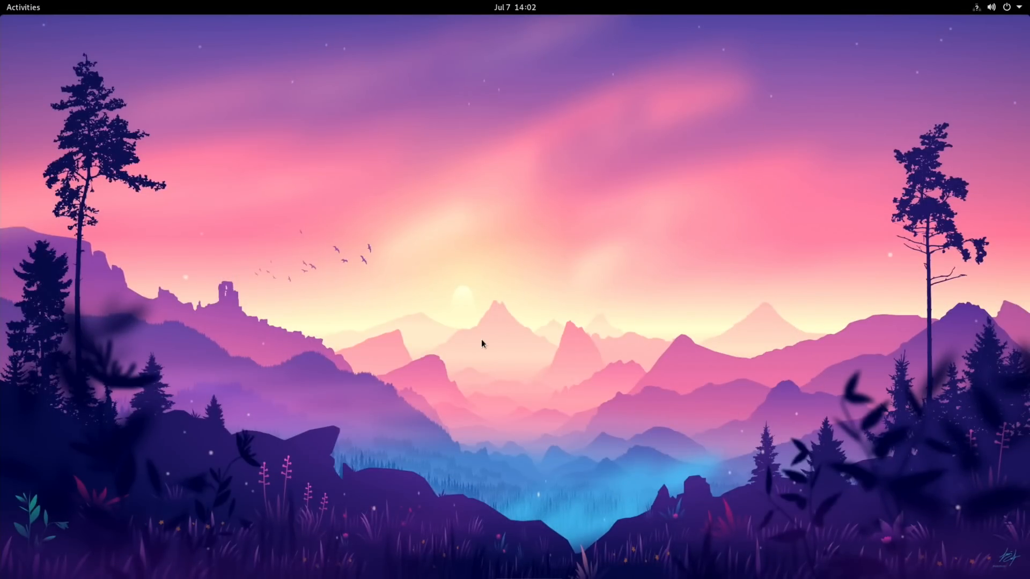
click(22, 8)
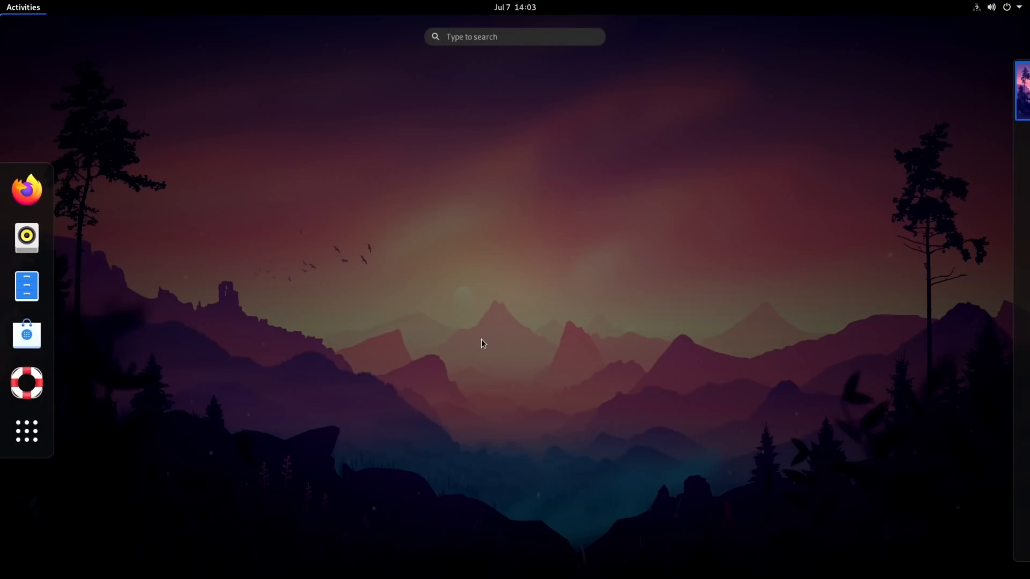
Install gparted via apt in Terminal and launch it, reaching the root authentication prompt.
text(gp)
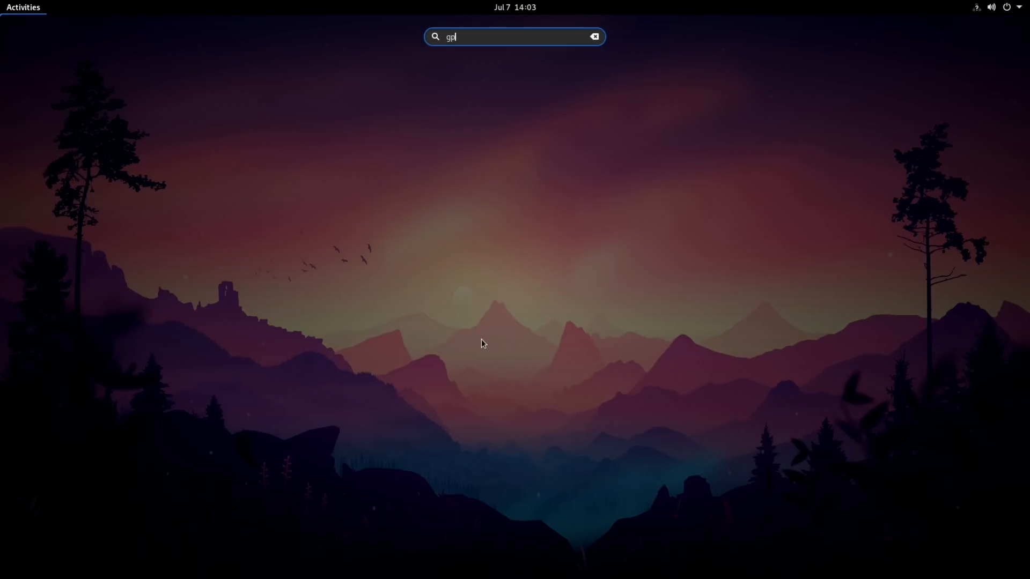
click(594, 36)
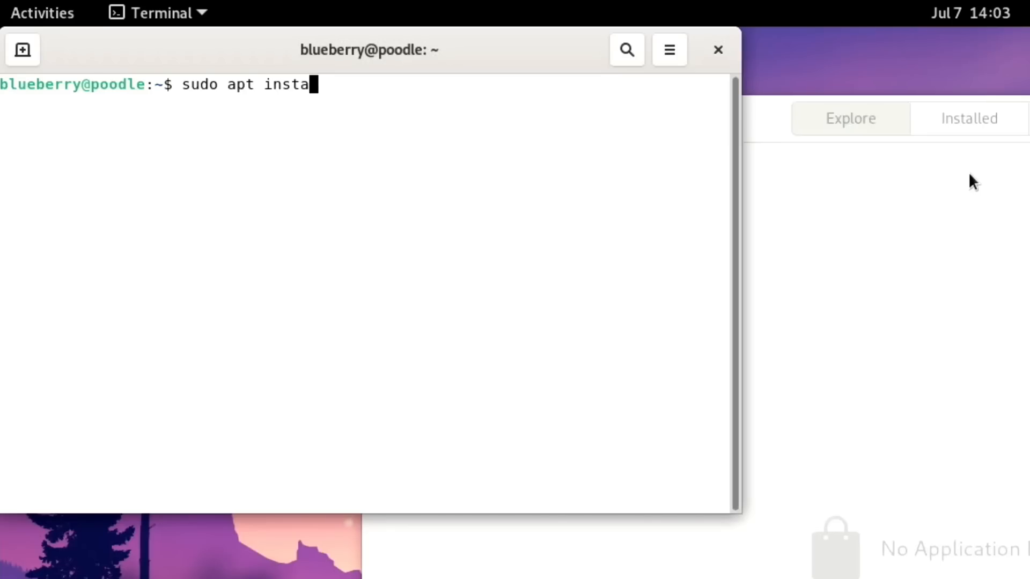
text(ll gpa)
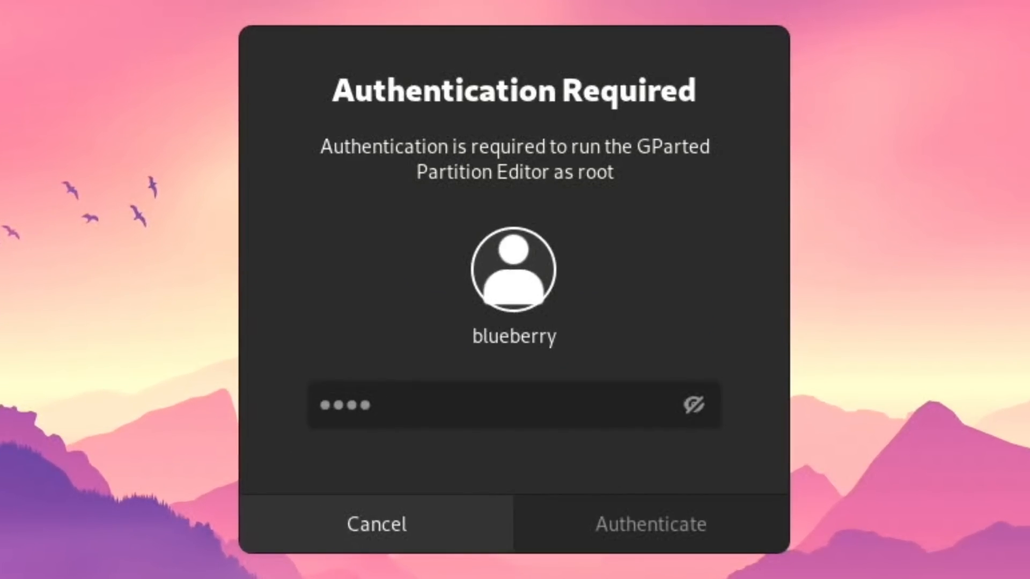
Authenticate GParted as root, retyping the password after the first attempt fails.
click(650, 524)
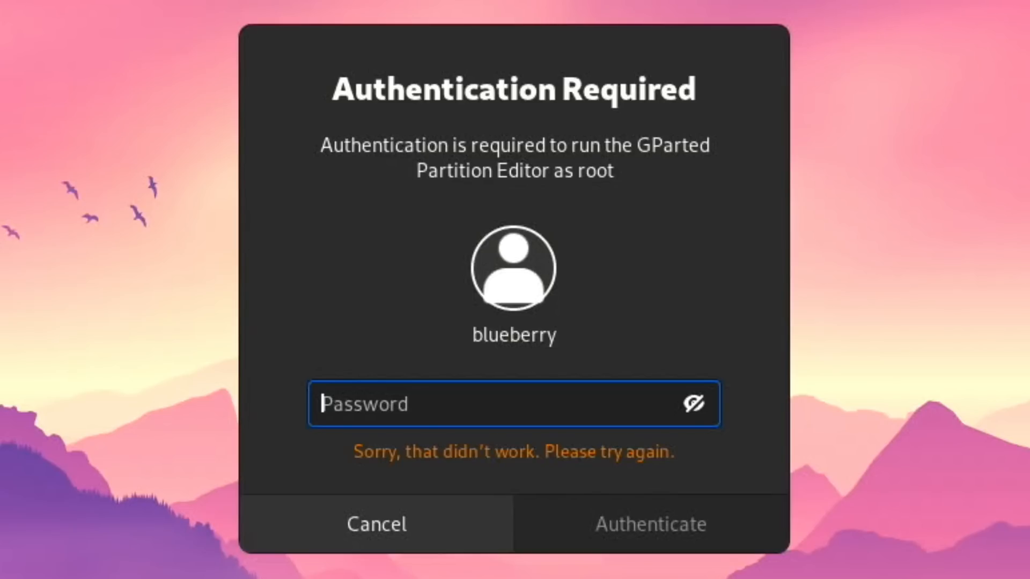
text(••)
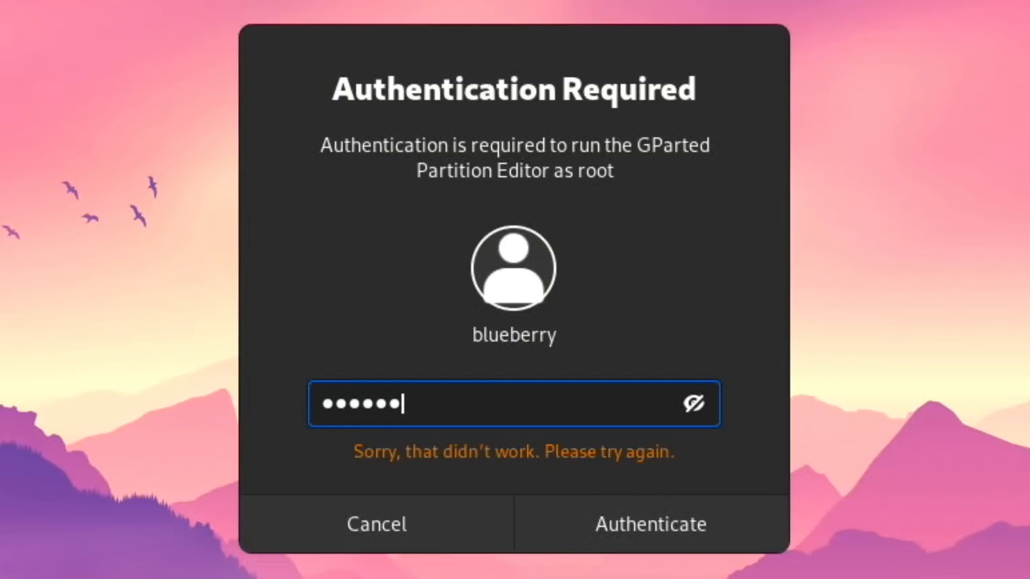
click(375, 524)
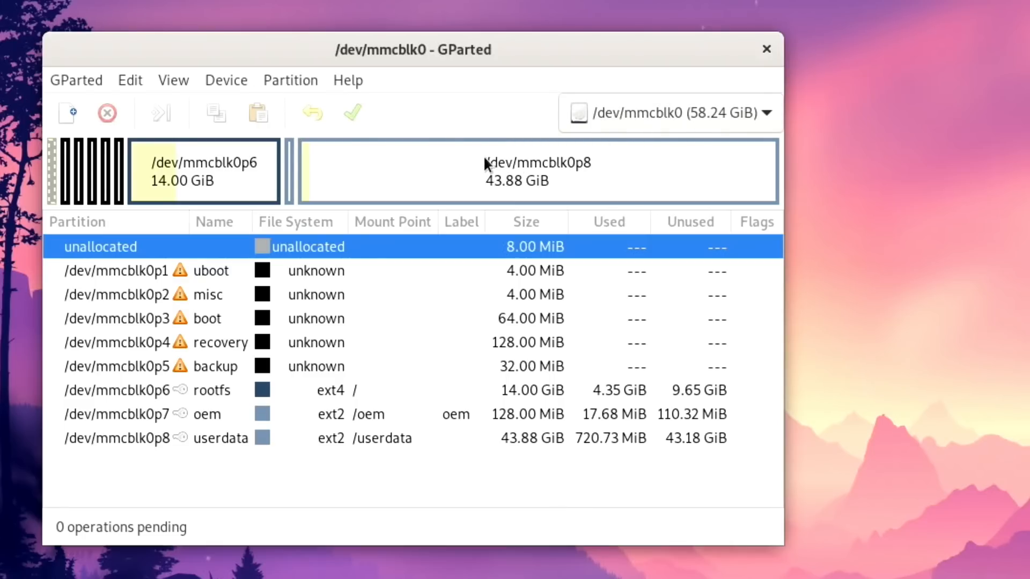
mouse_move(138, 189)
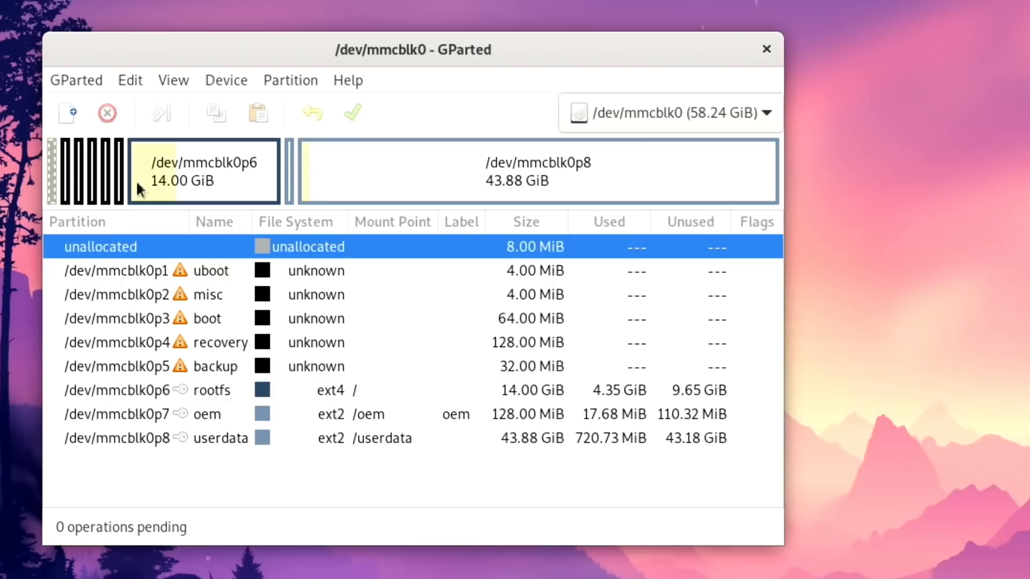
mouse_move(386, 171)
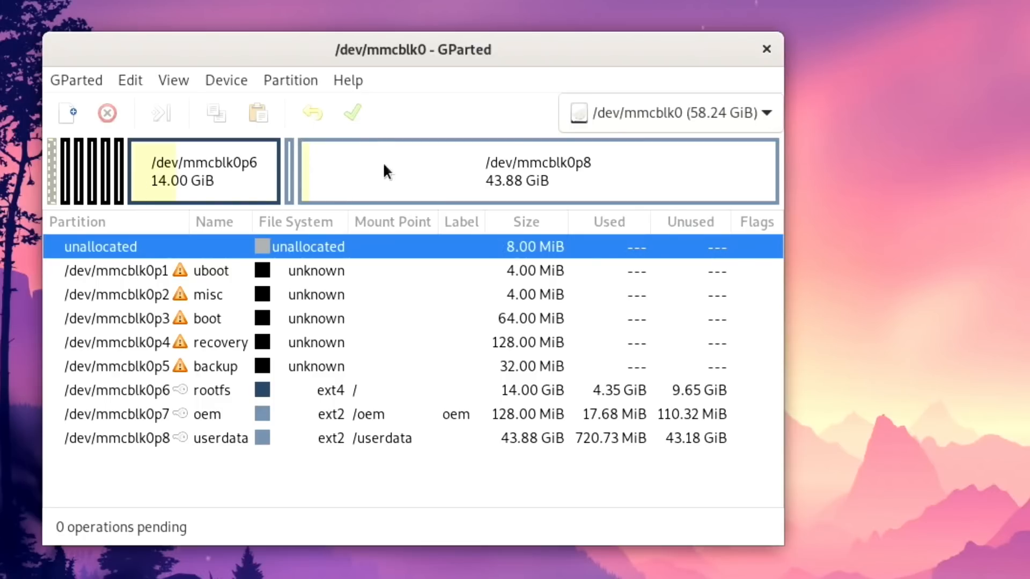
mouse_move(688, 176)
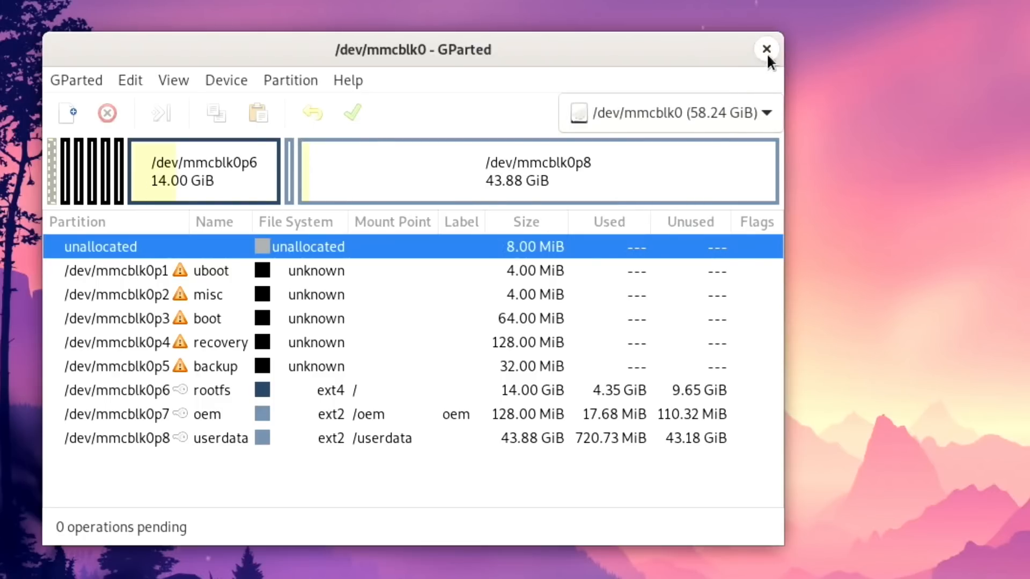
Close GParted after reviewing the 14.00 GiB rootfs and 43.88 GiB userdata on /dev/mmcblk0.
click(765, 50)
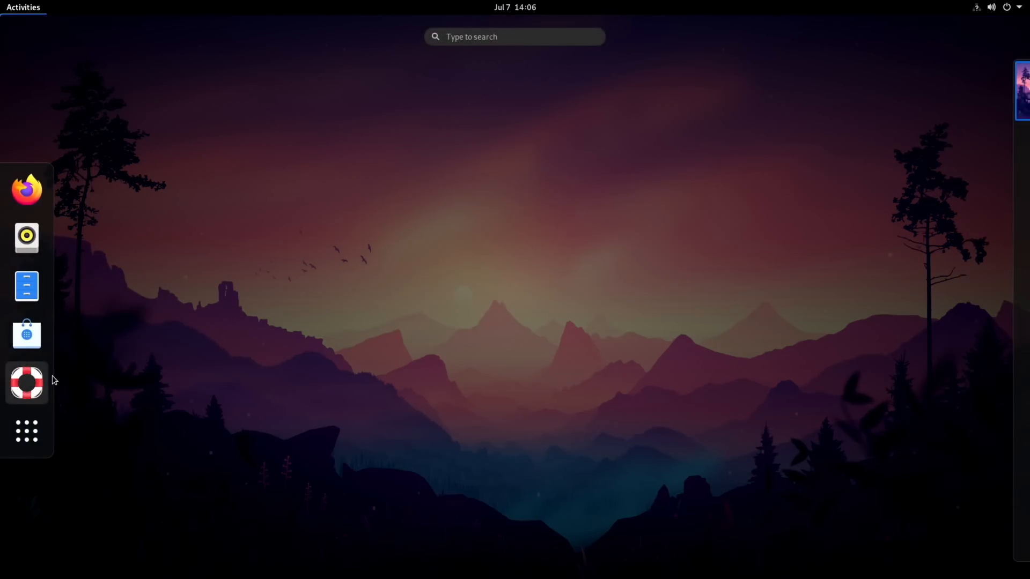
Show the full application grid (Cheese, Synaptic, System Profiler, GParted), then return to the desktop.
click(25, 431)
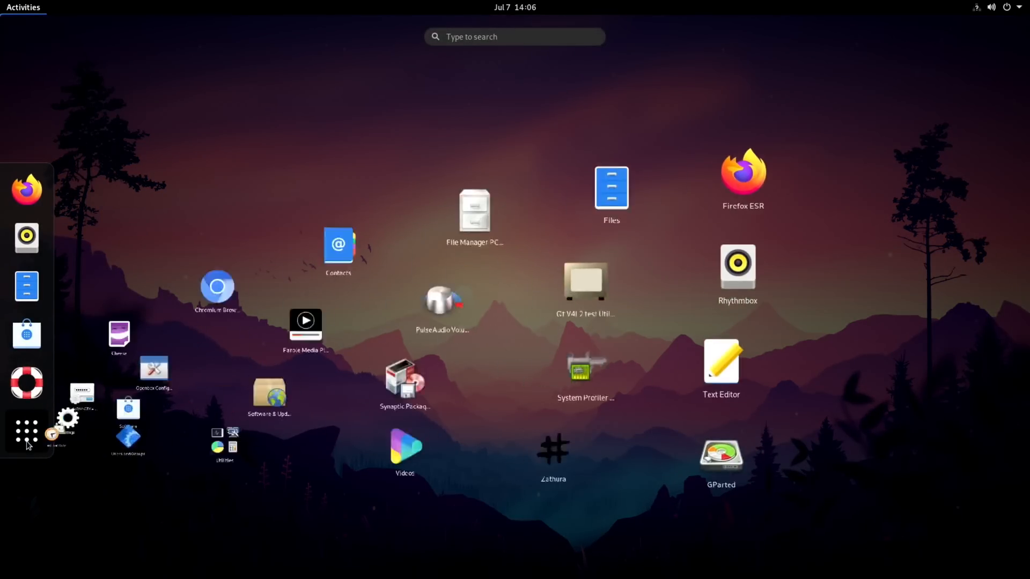
click(25, 432)
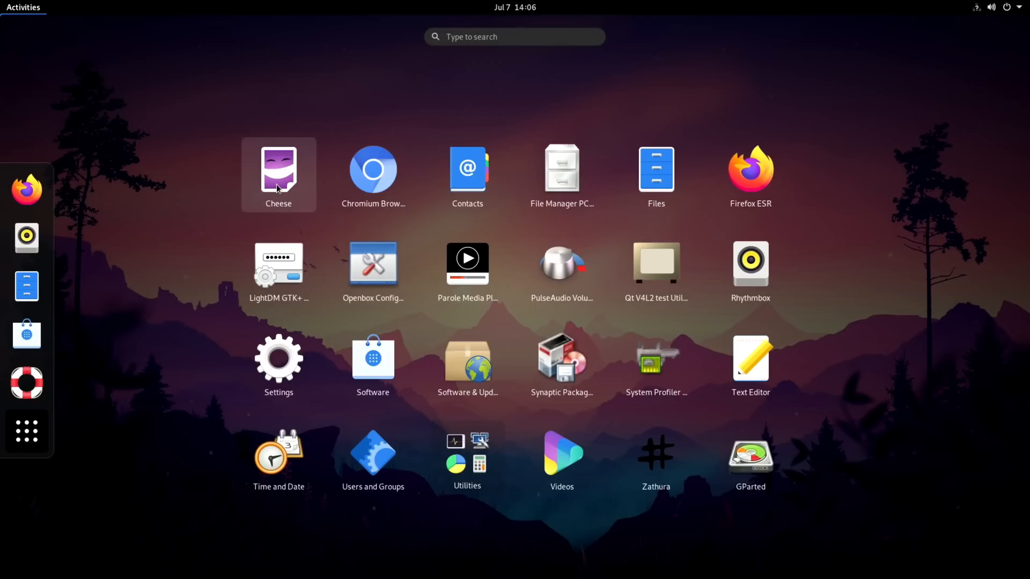
mouse_move(467, 263)
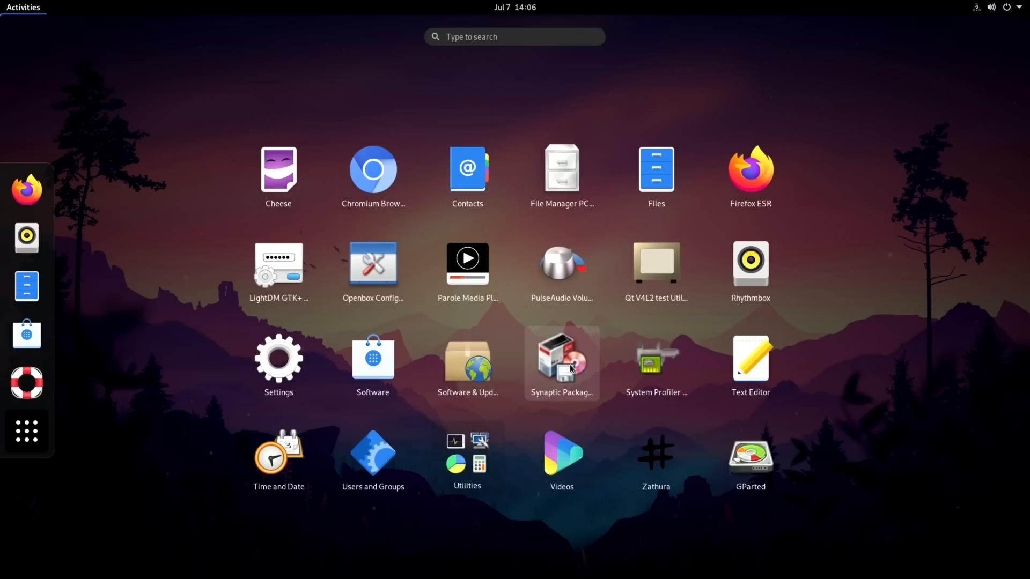
mouse_move(598, 394)
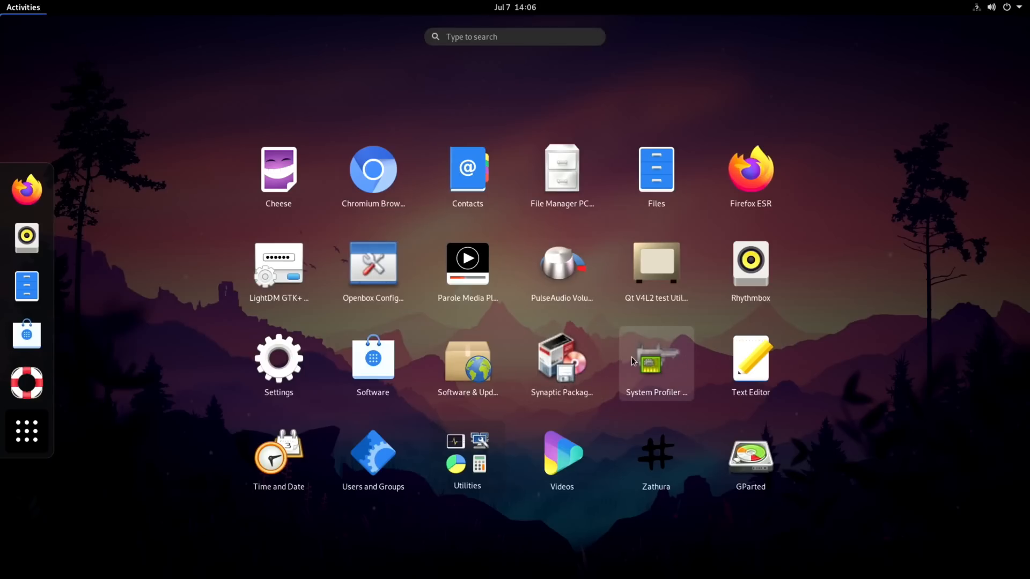
click(22, 6)
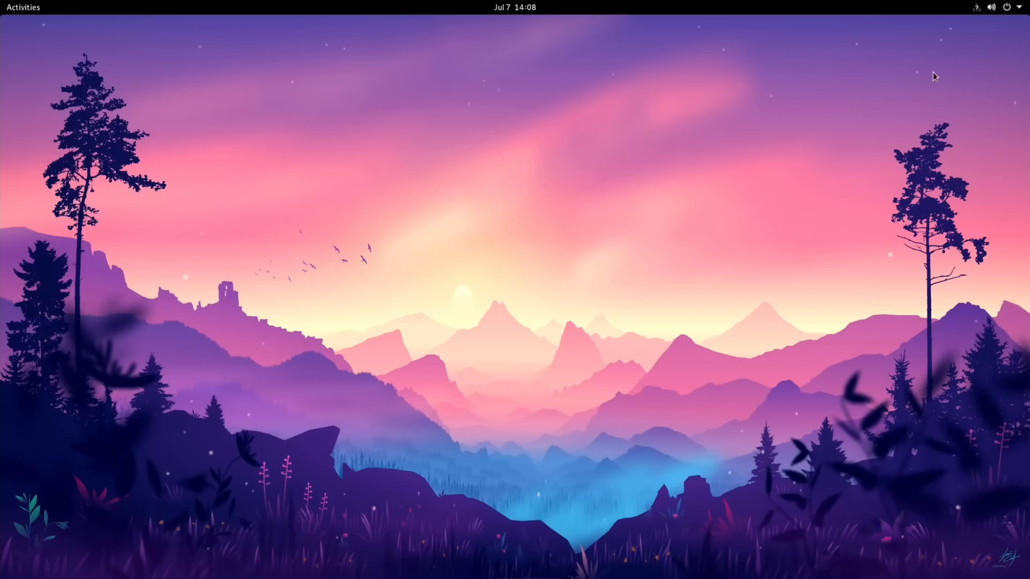
View the About panel in Settings: 7.5 GiB memory, 62.5 GB disk, Debian 11, GNOME 3.38.5.
click(1007, 7)
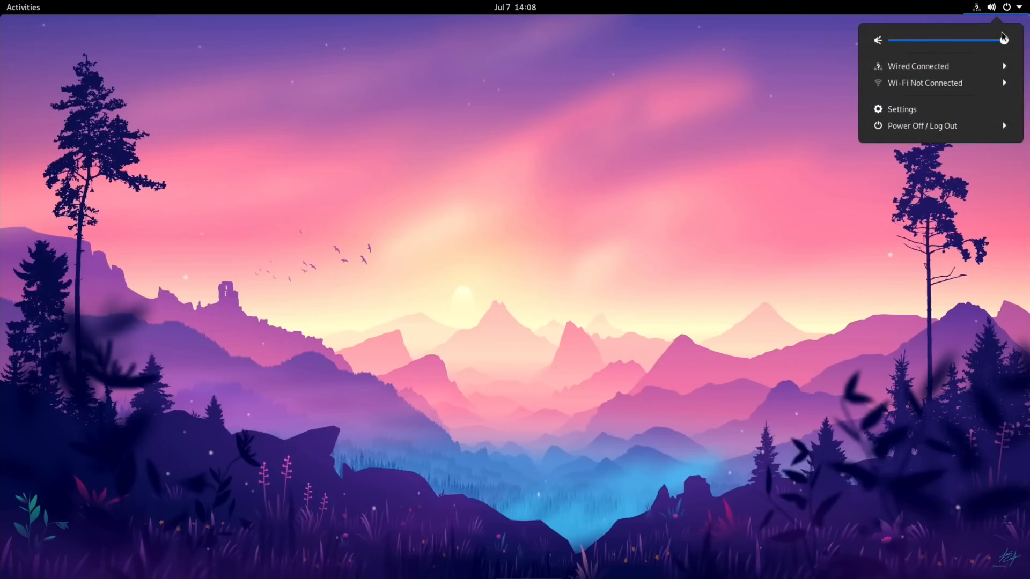
click(902, 109)
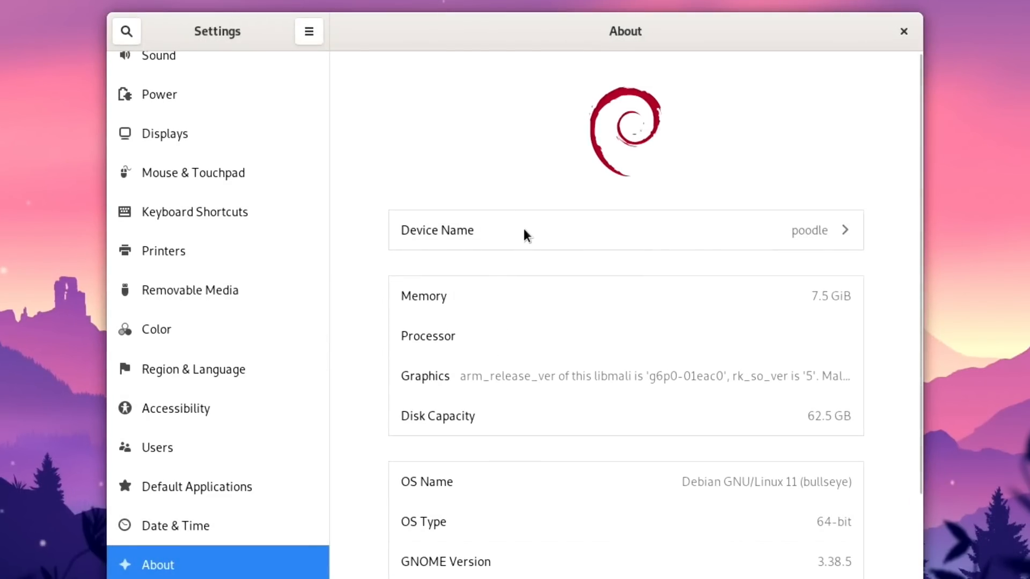
scroll(down, 3)
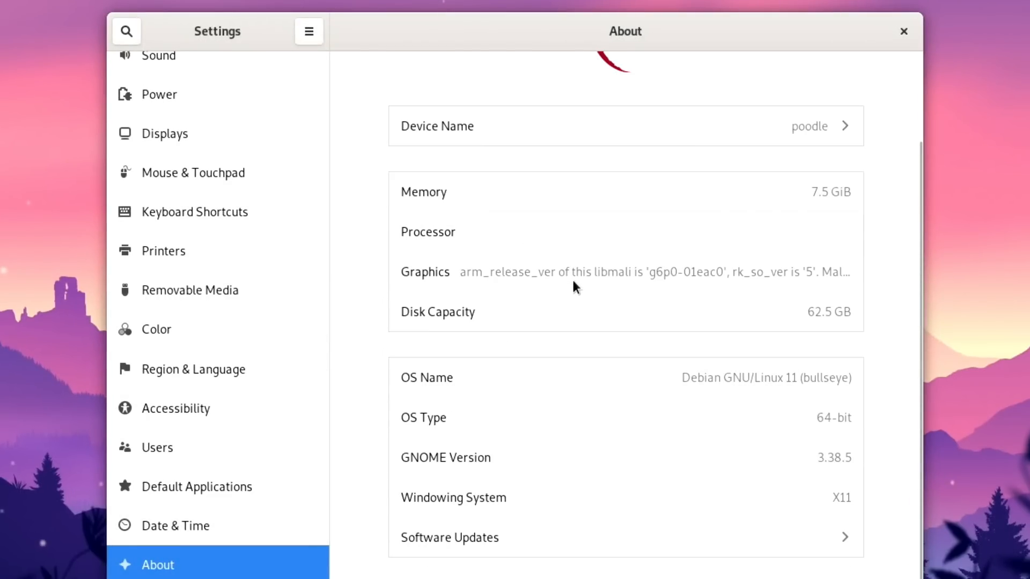
mouse_move(486, 238)
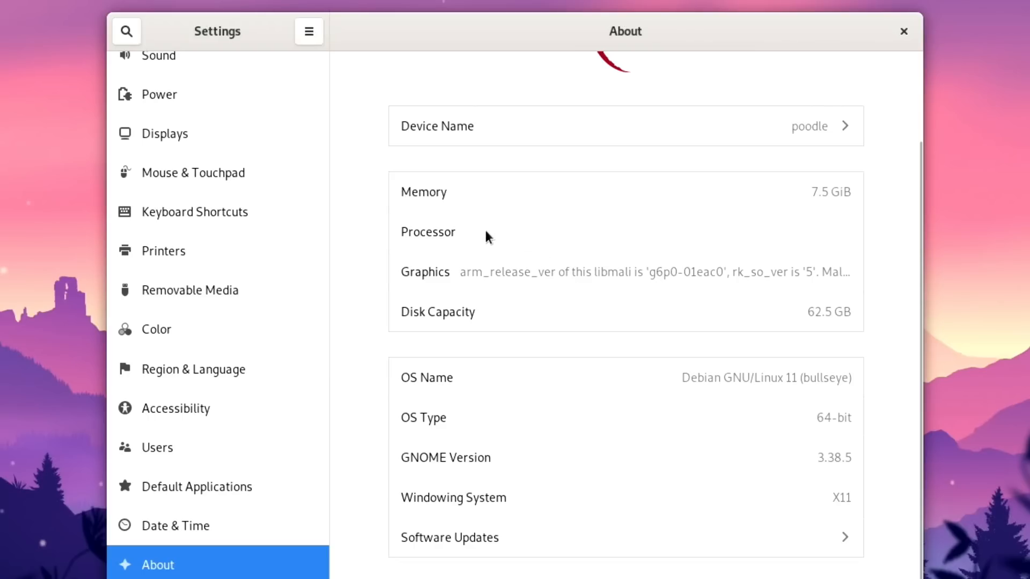
mouse_move(486, 301)
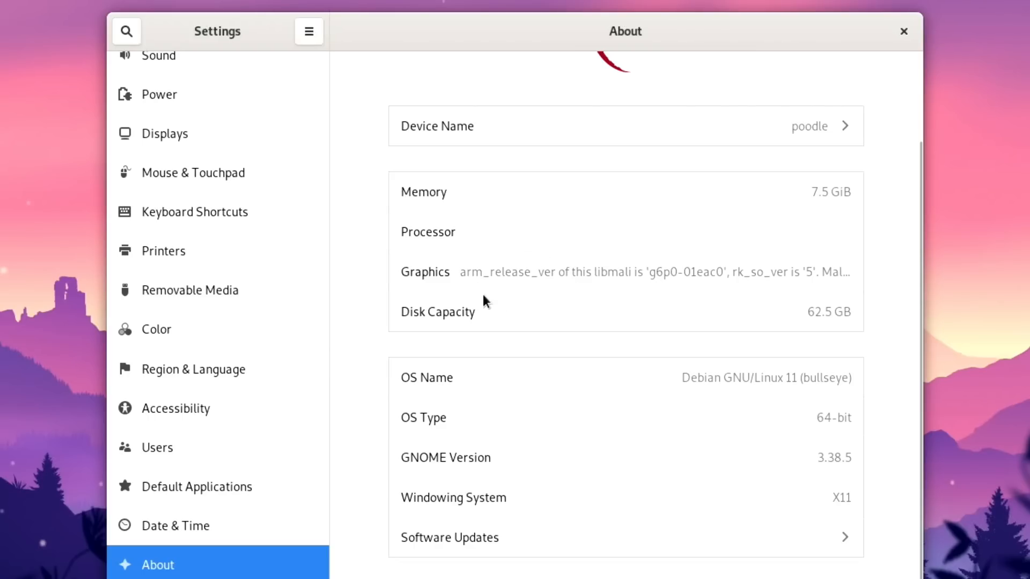
mouse_move(556, 279)
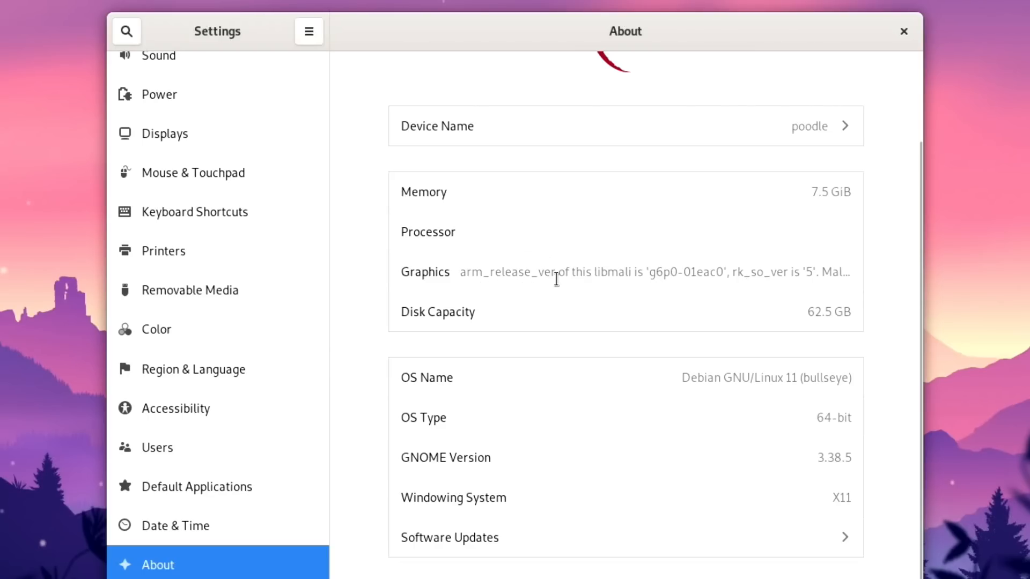
mouse_move(662, 285)
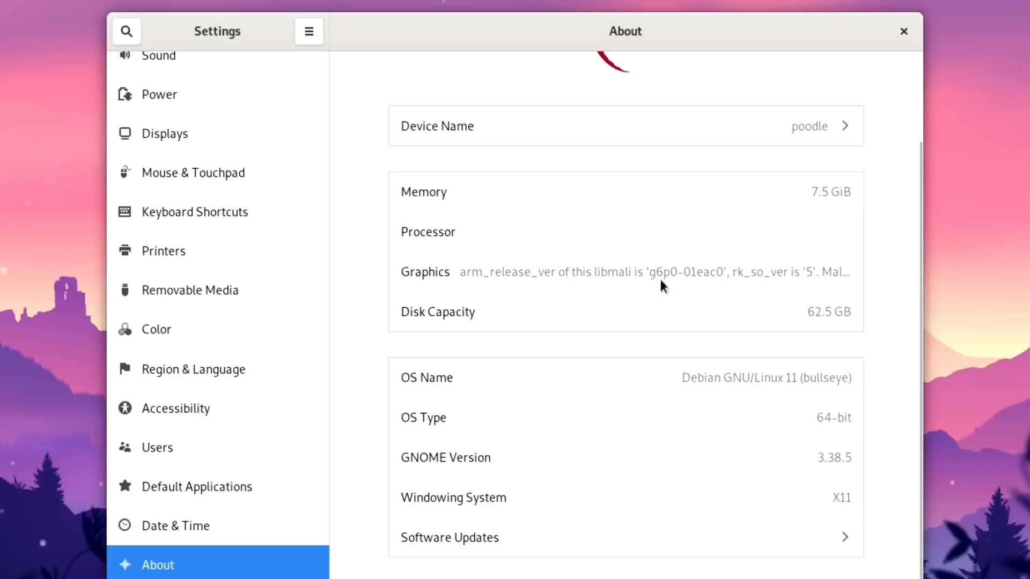
double_click(768, 271)
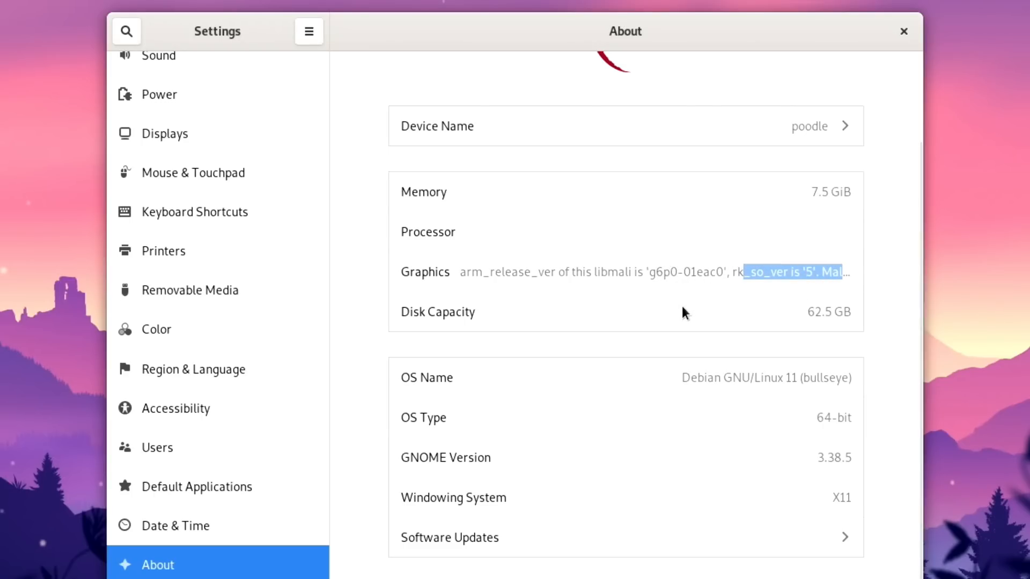
mouse_move(577, 381)
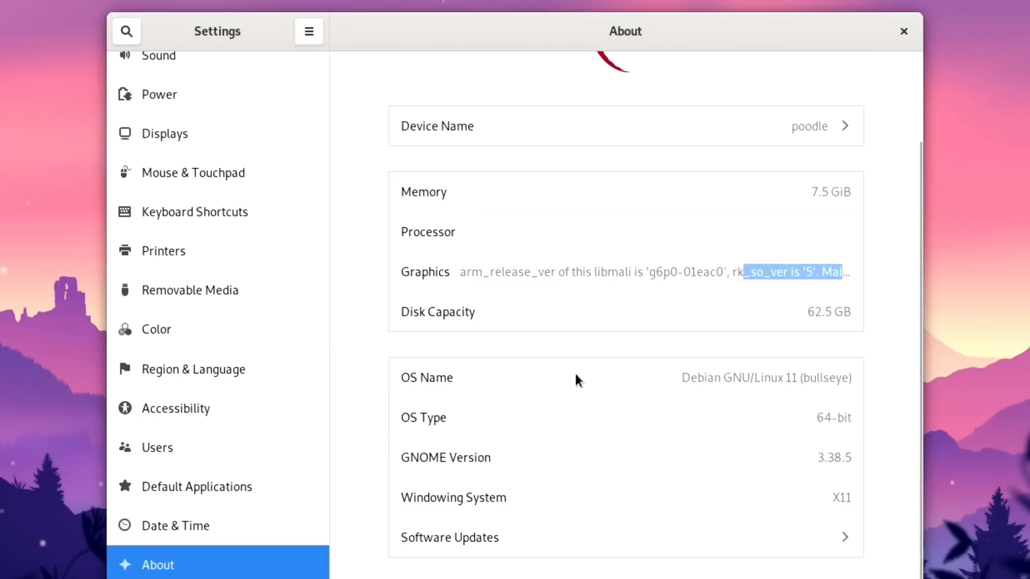
mouse_move(599, 503)
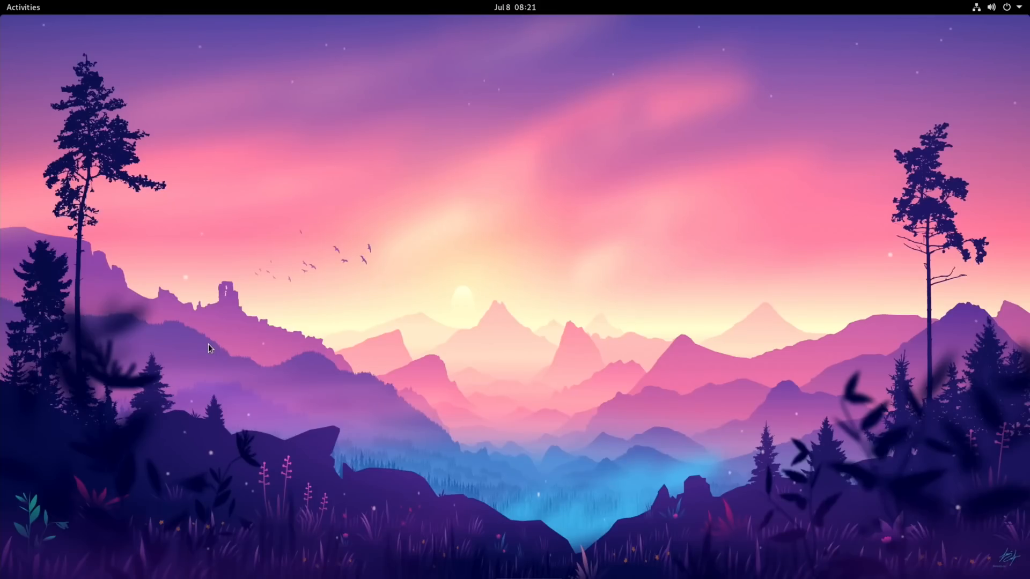
Launch GParted as root to see the 55.42 GiB ext4 rootfs and 2.46 GiB userdata partitions.
text(gpa)
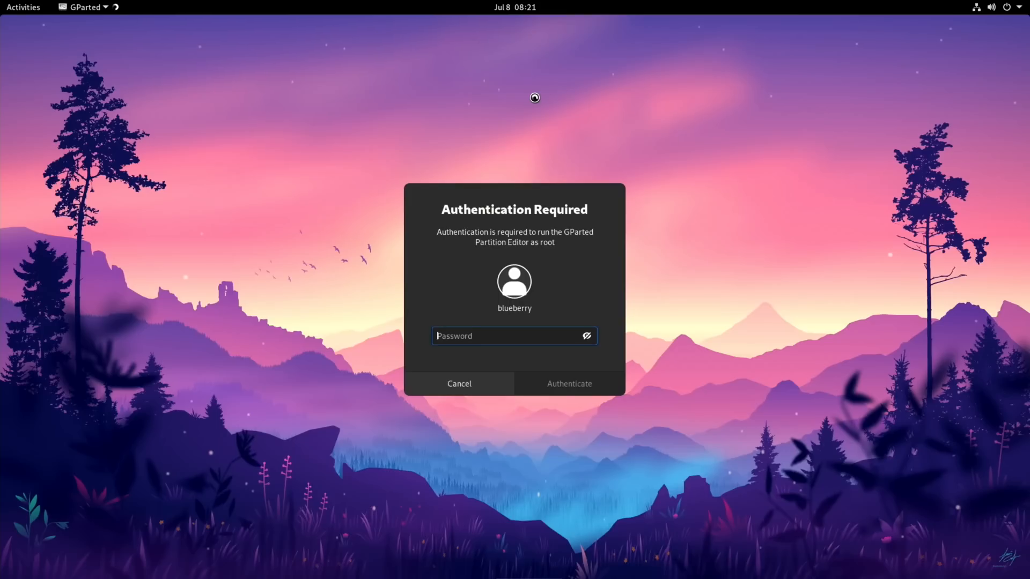
click(568, 384)
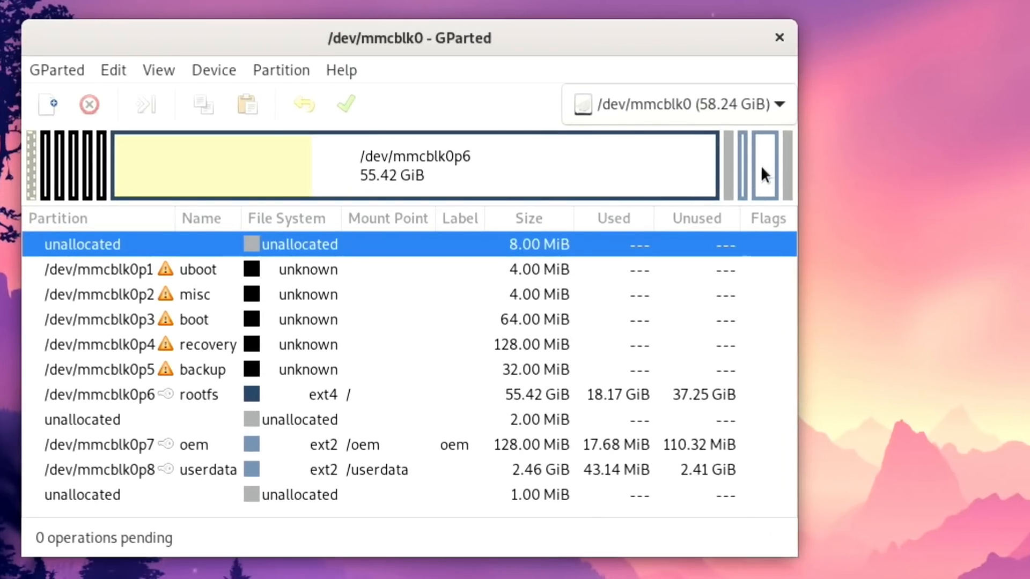
mouse_move(741, 173)
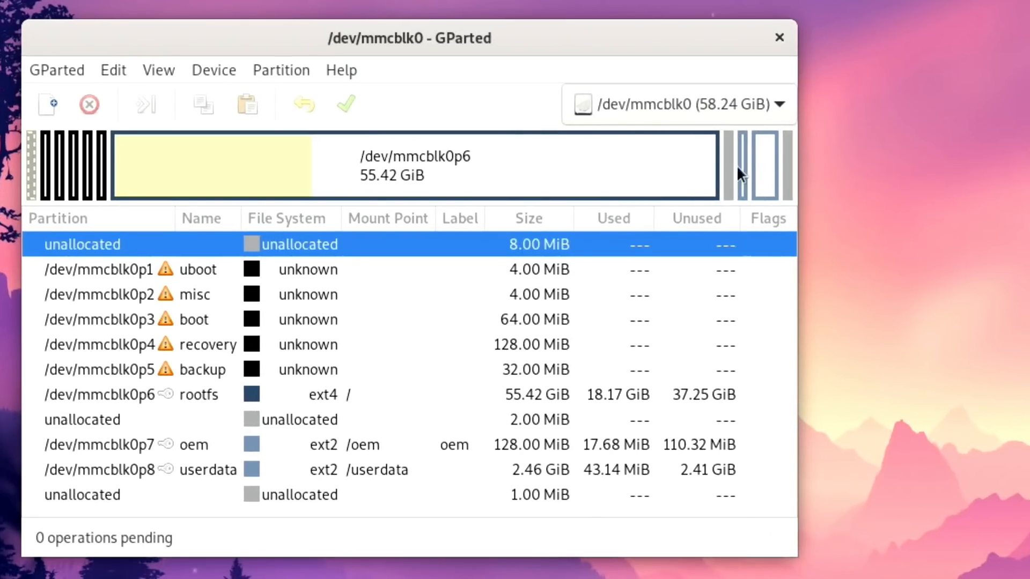
mouse_move(623, 165)
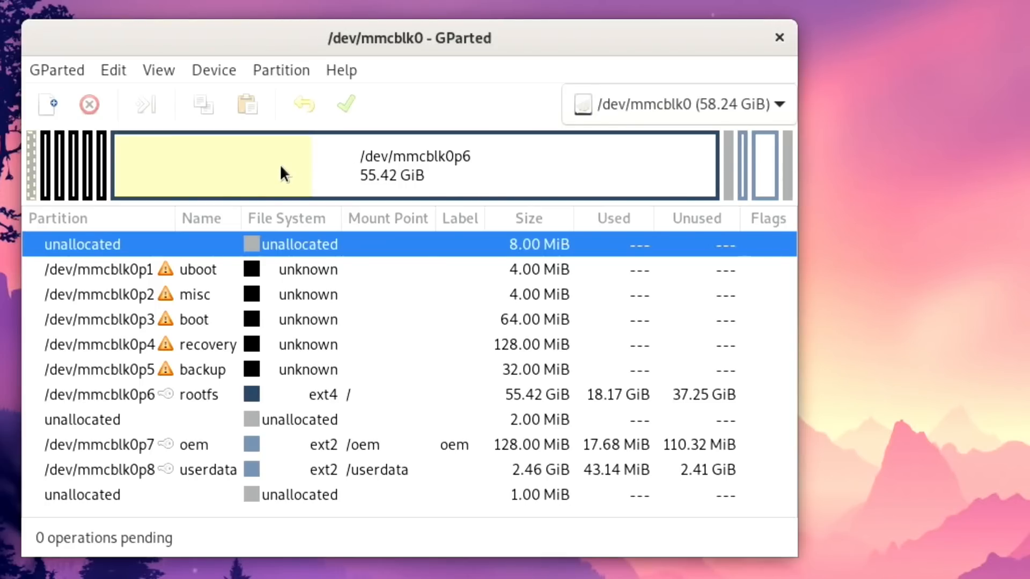
mouse_move(353, 171)
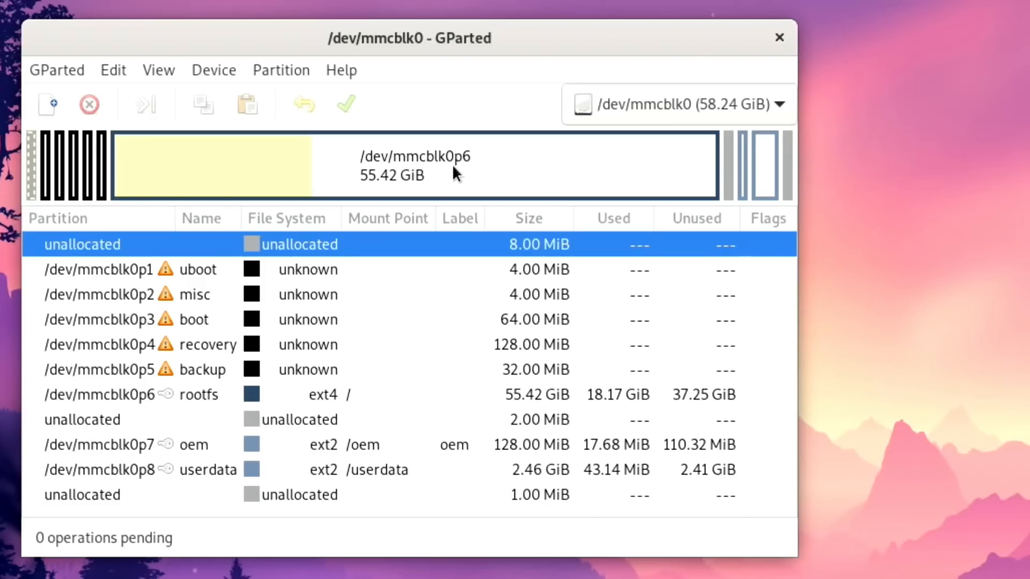
mouse_move(420, 185)
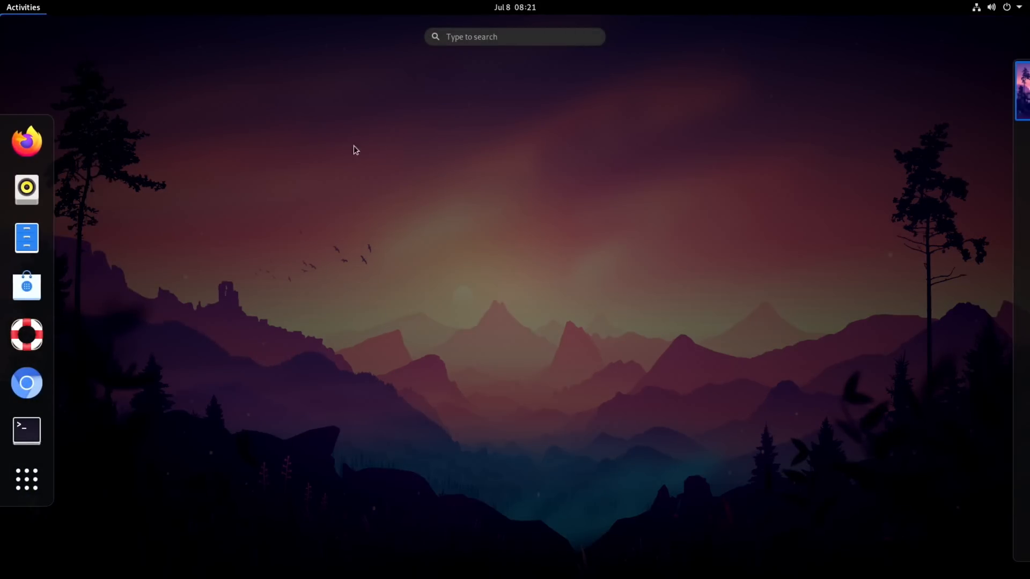
mouse_move(72, 352)
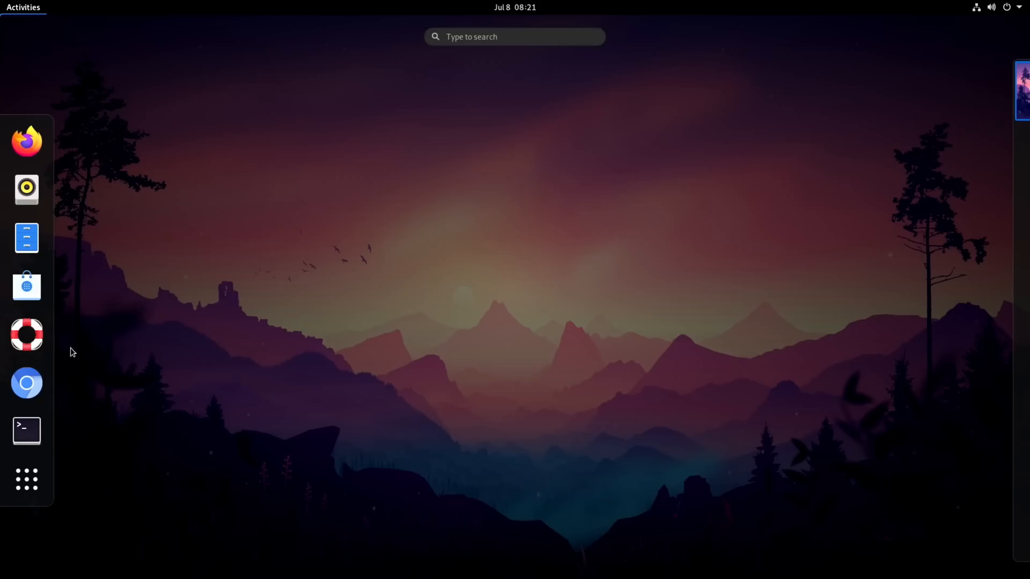
Search for 'kodi' in the Activities overview and launch it.
text(kodi)
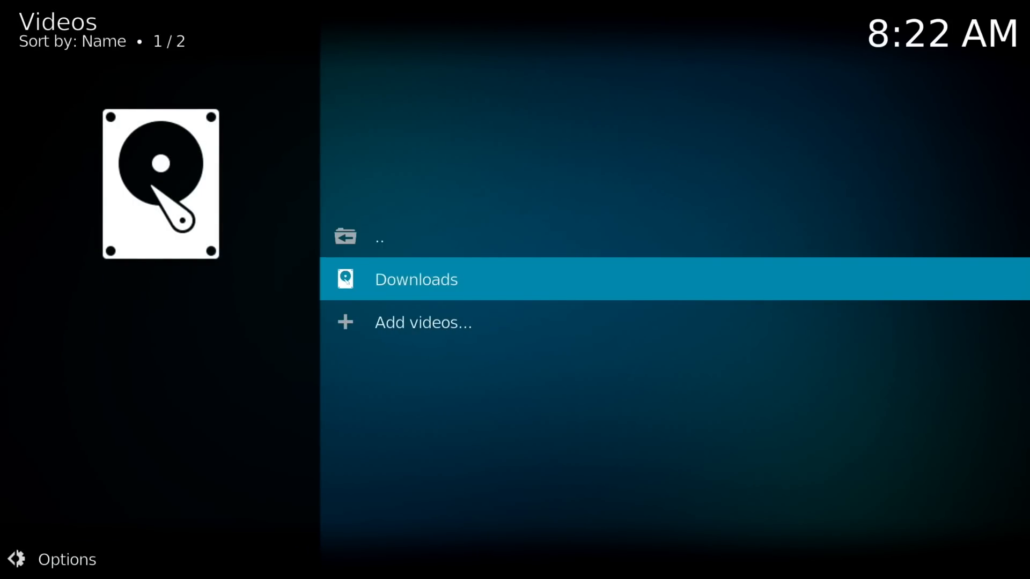
Play morocco 8k hevc.mkv from the Downloads source and return to the Kodi home screen.
click(416, 279)
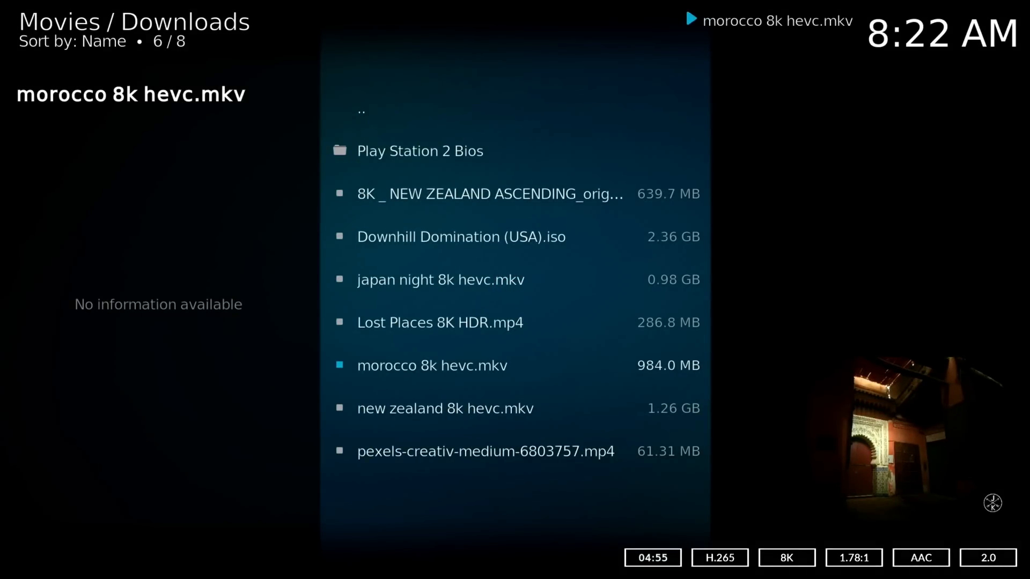
click(431, 365)
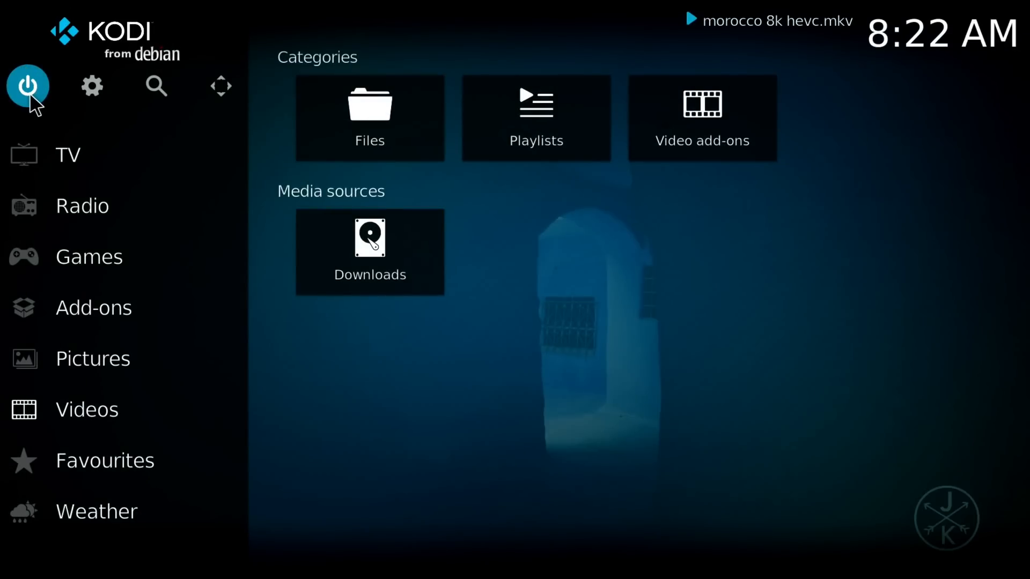
Bring up Kodi's Power Options dialog with Exit, Power off, shutdown timer and Reboot.
click(27, 86)
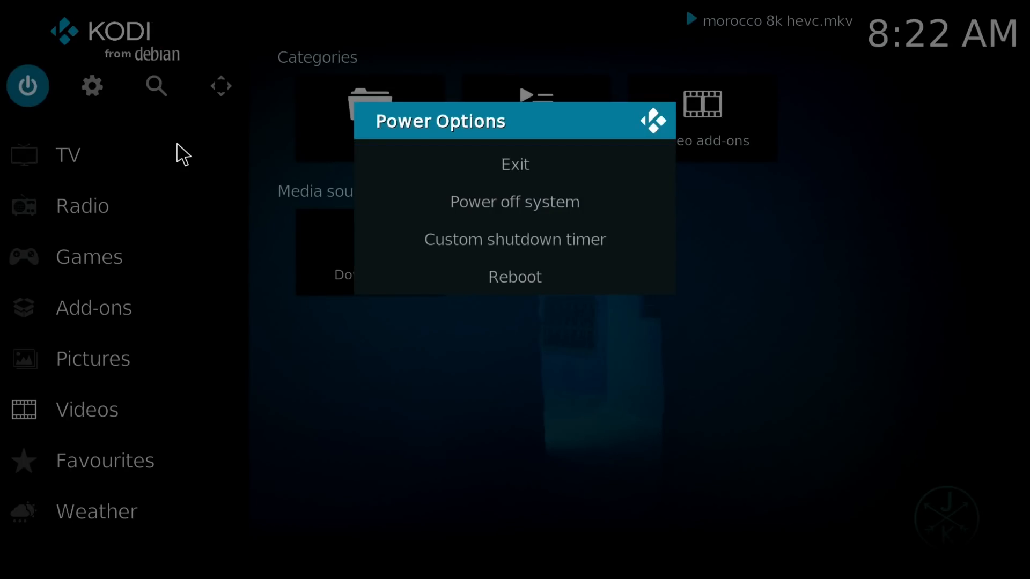
mouse_move(585, 203)
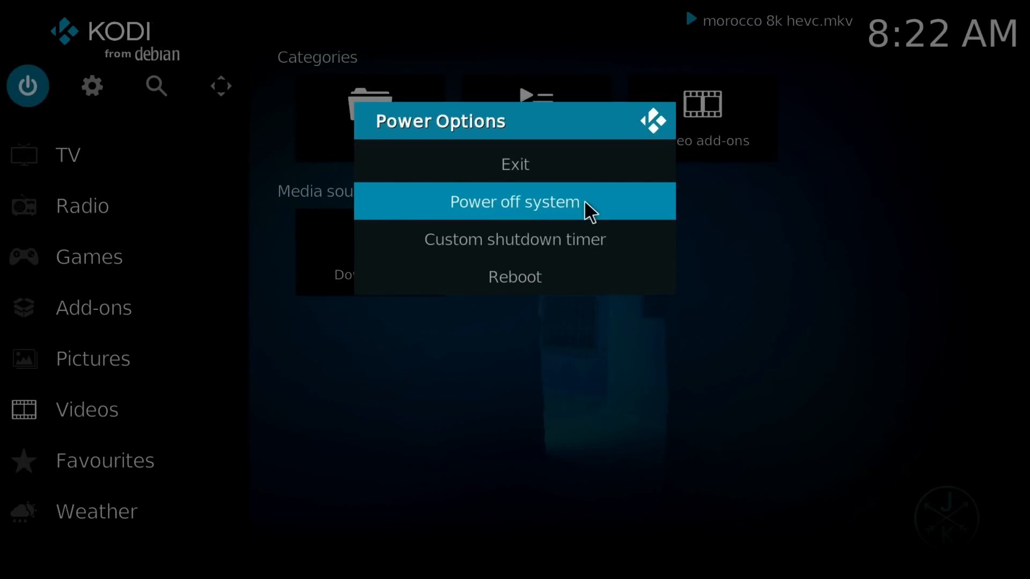
mouse_move(603, 220)
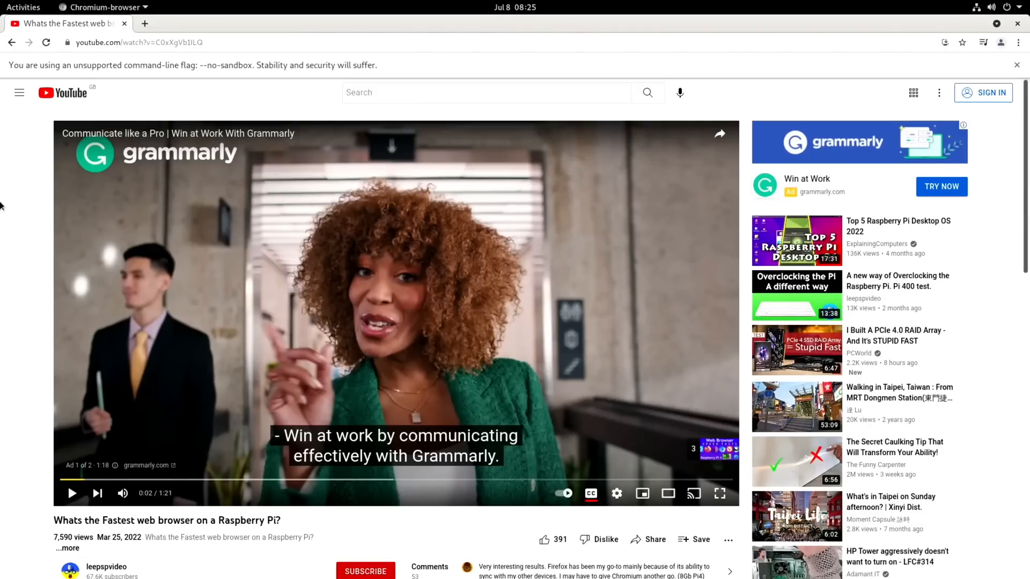
Expand the video description to the Speedometer, Speed battle, WebXPRT and Wirple benchmark scores.
scroll(down, 3)
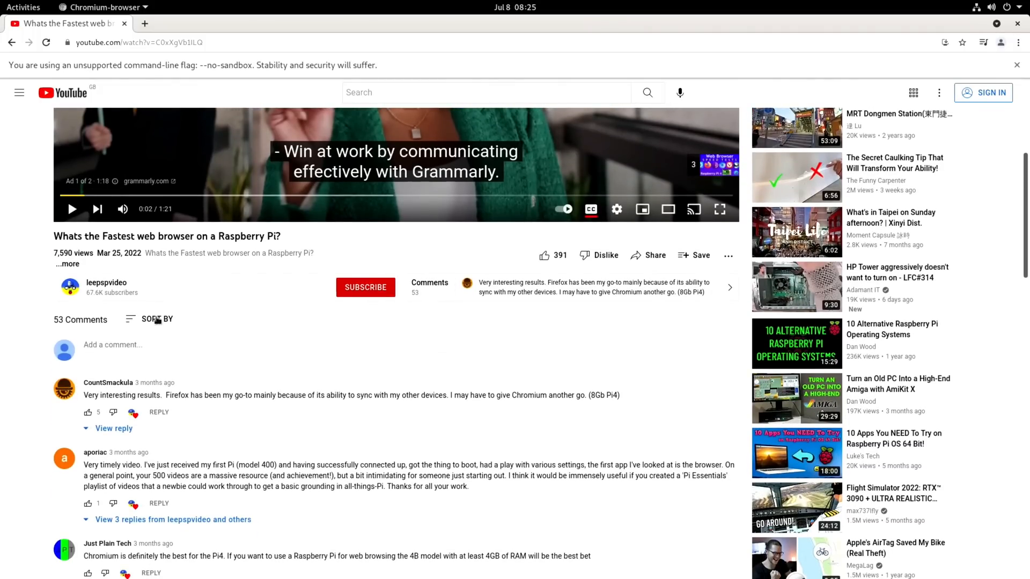
mouse_move(115, 278)
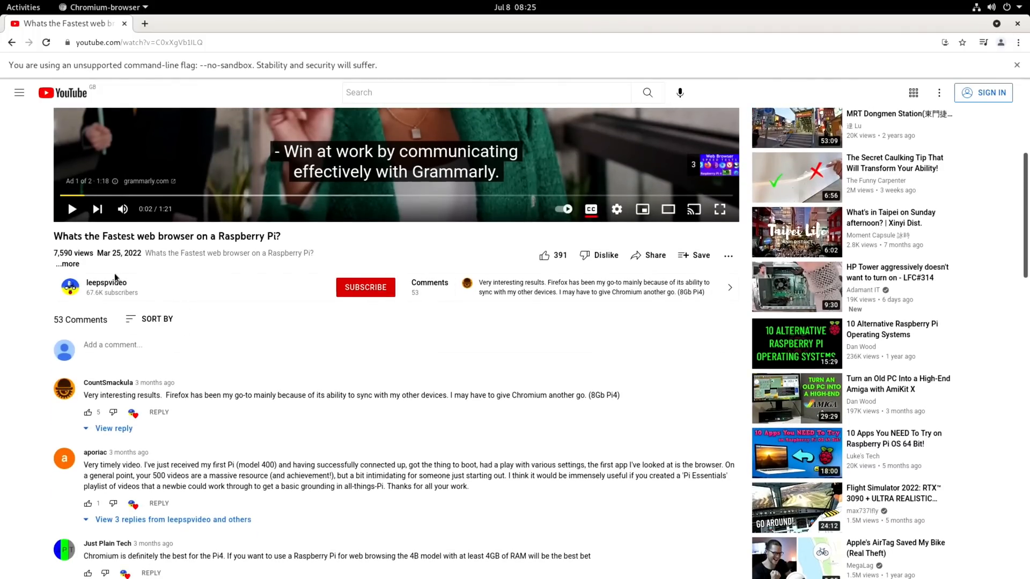
click(67, 264)
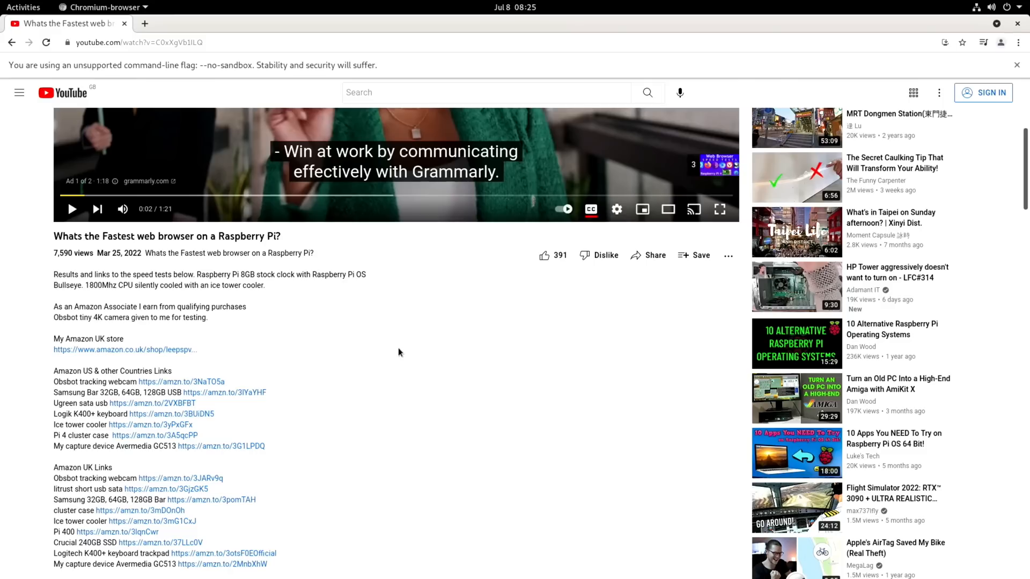
scroll(down, 3)
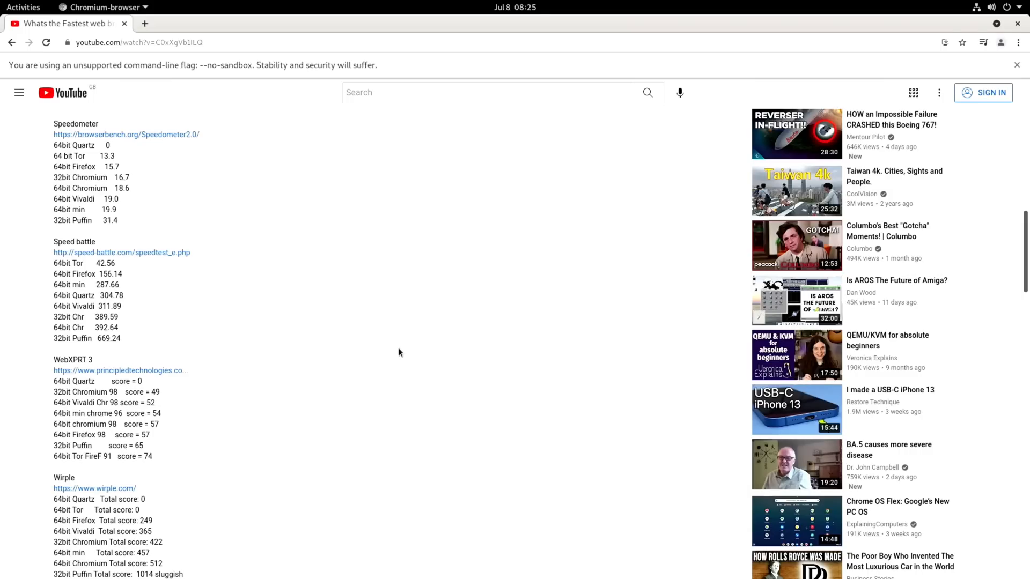
mouse_move(373, 401)
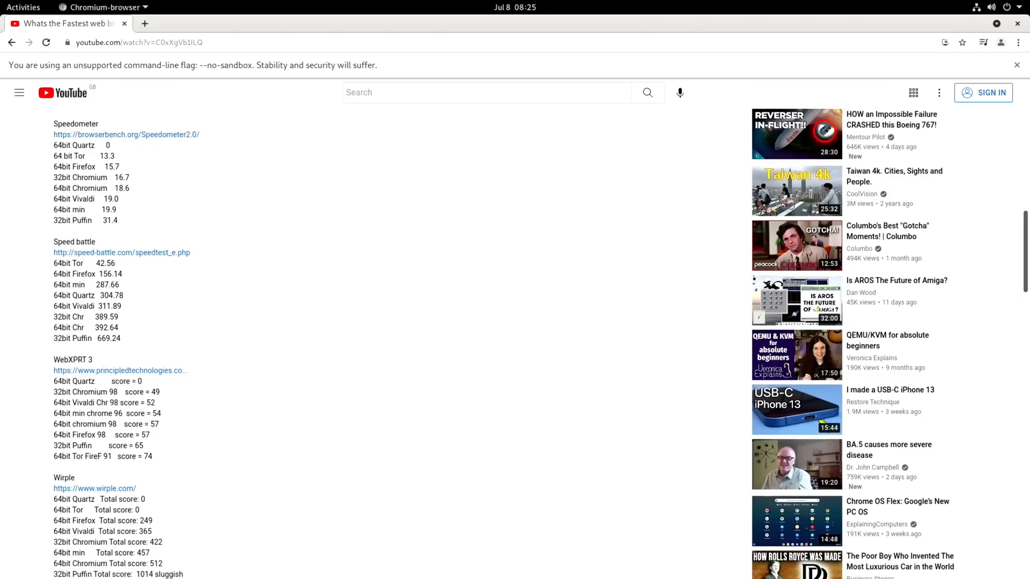
click(23, 8)
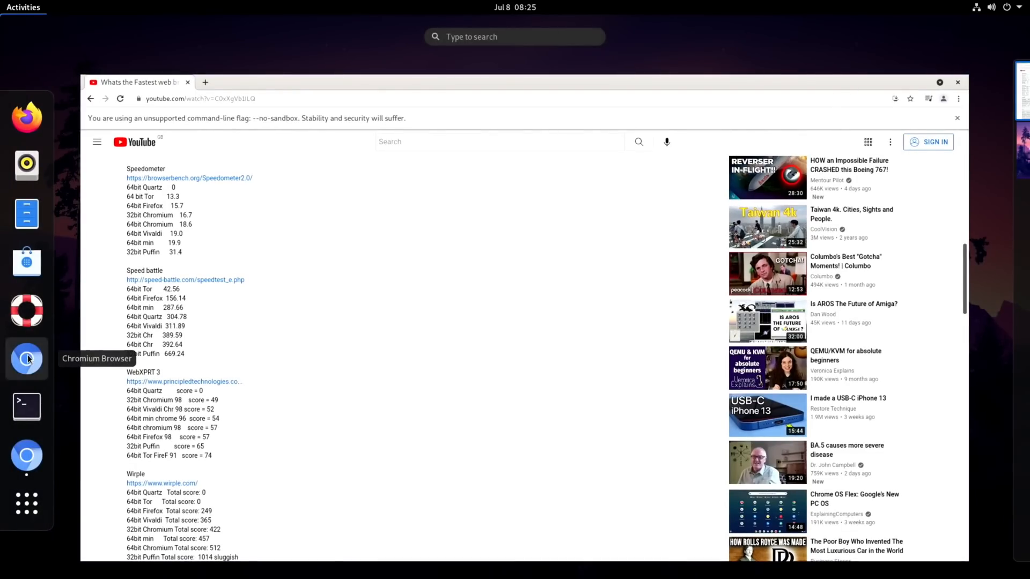
mouse_move(26, 214)
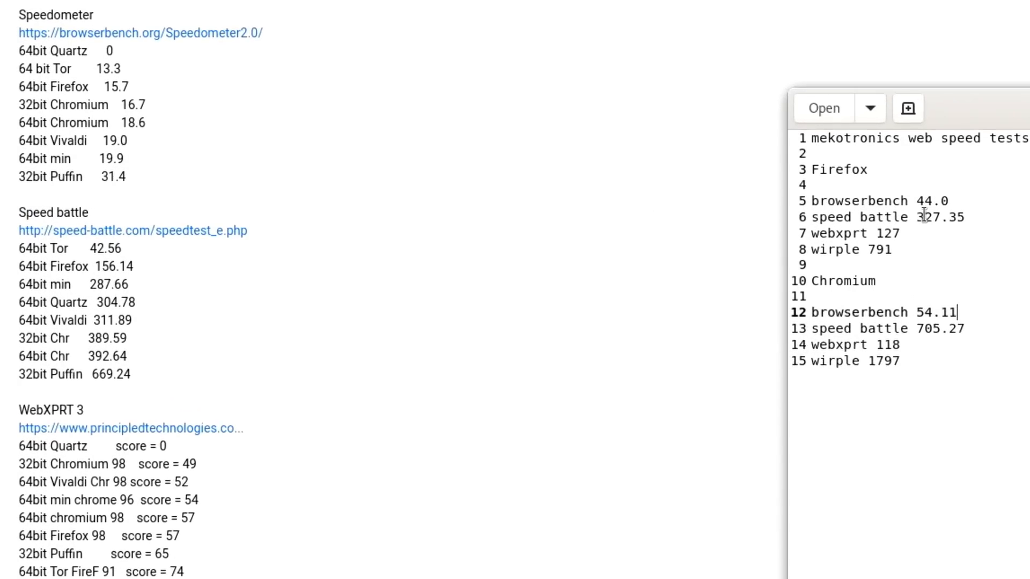
mouse_move(275, 163)
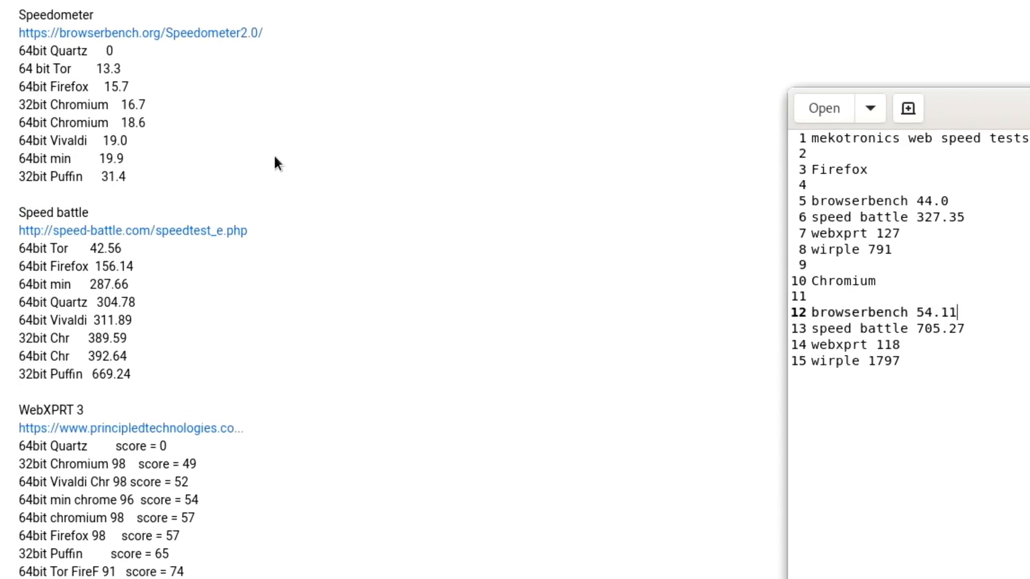
mouse_move(167, 174)
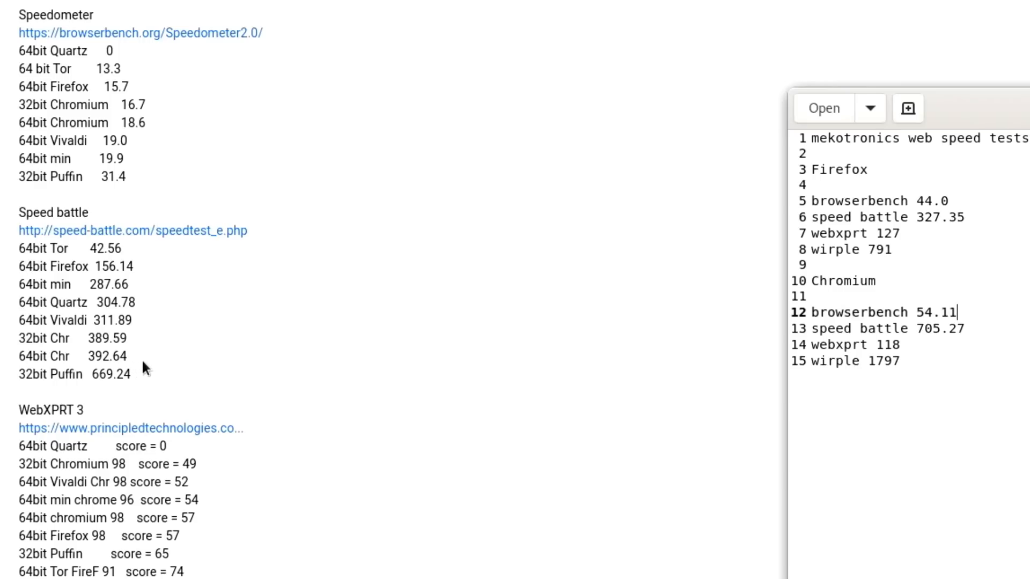
mouse_move(139, 439)
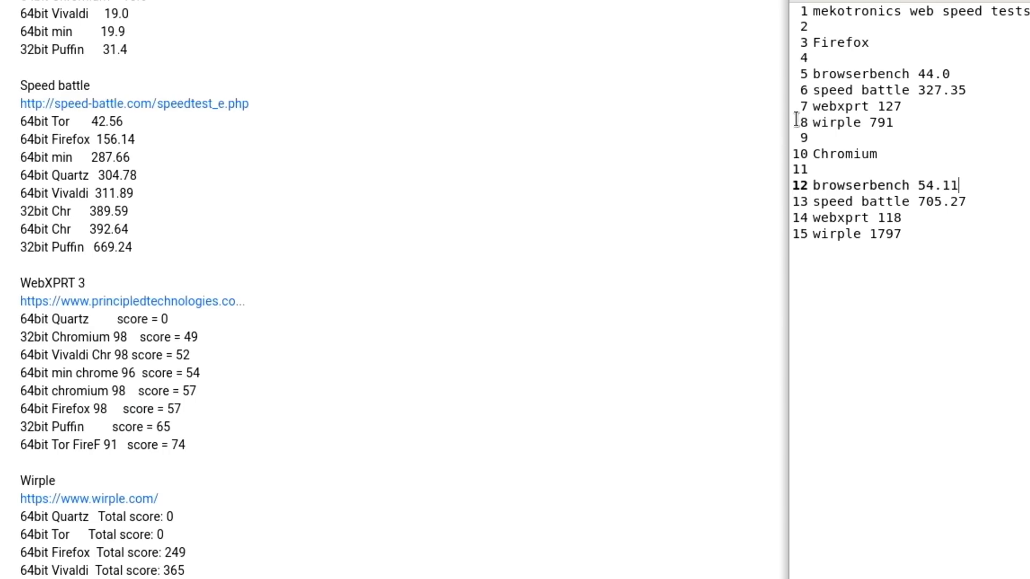
mouse_move(329, 382)
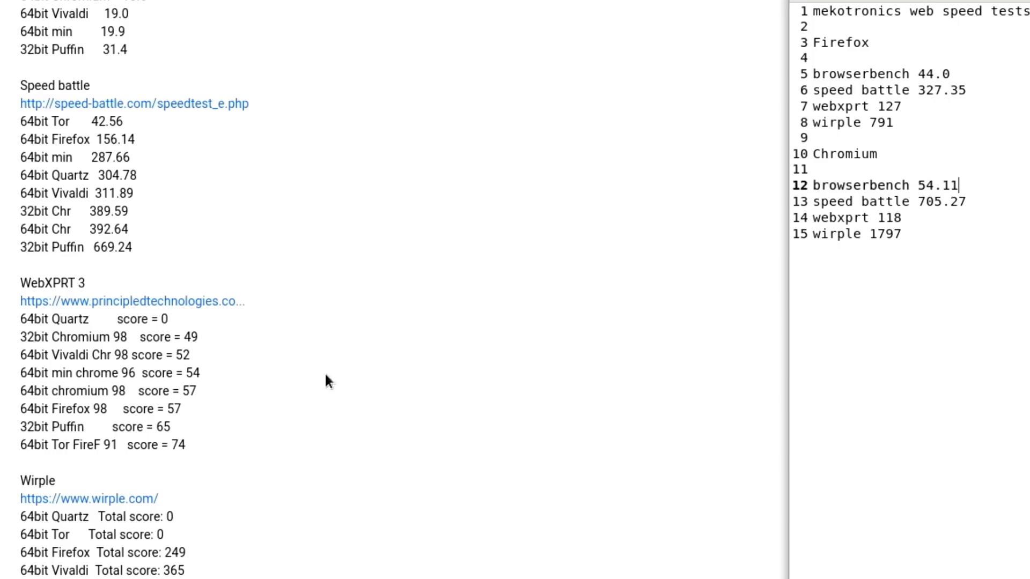
mouse_move(460, 374)
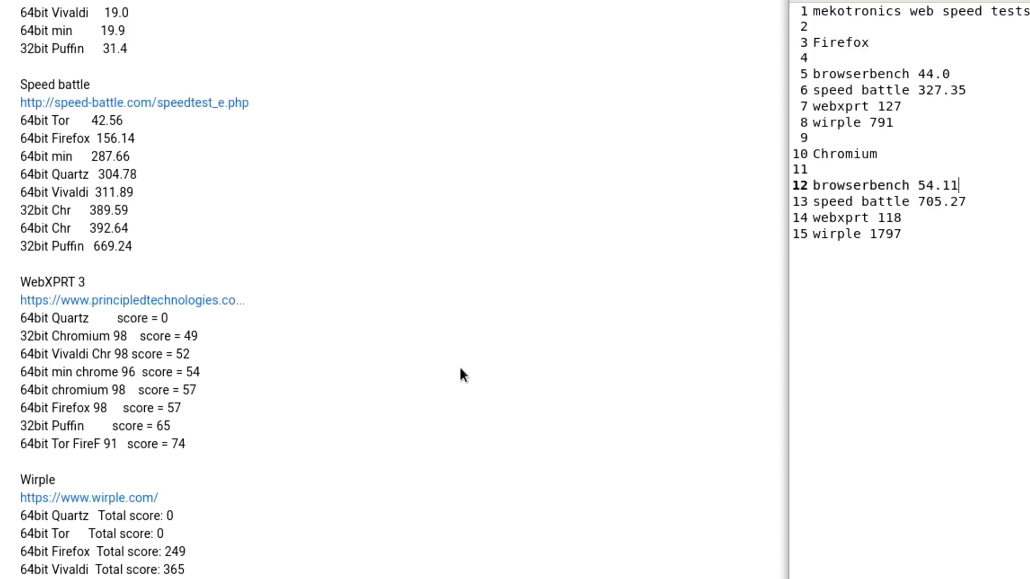
scroll(down, 3)
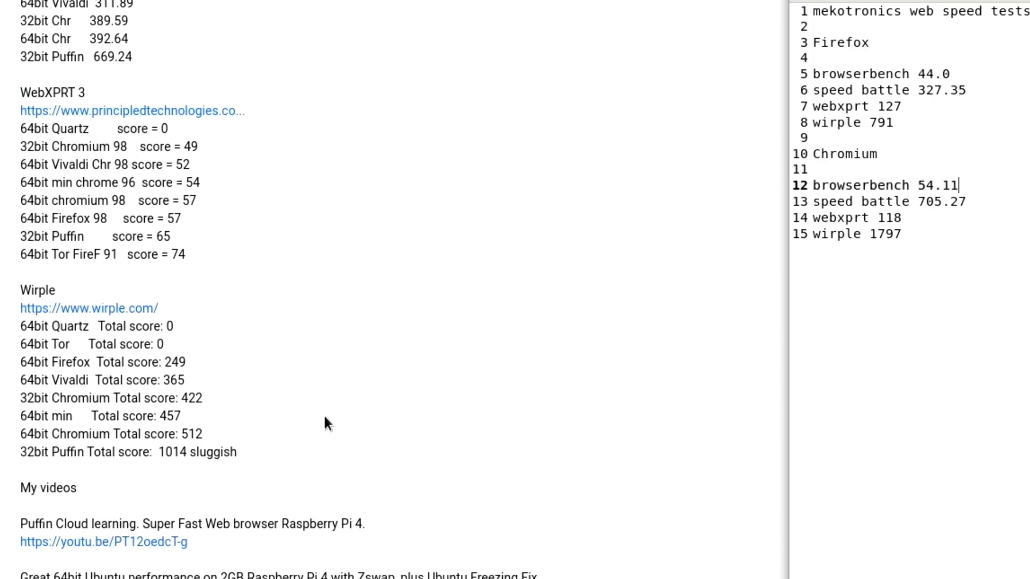
mouse_move(225, 451)
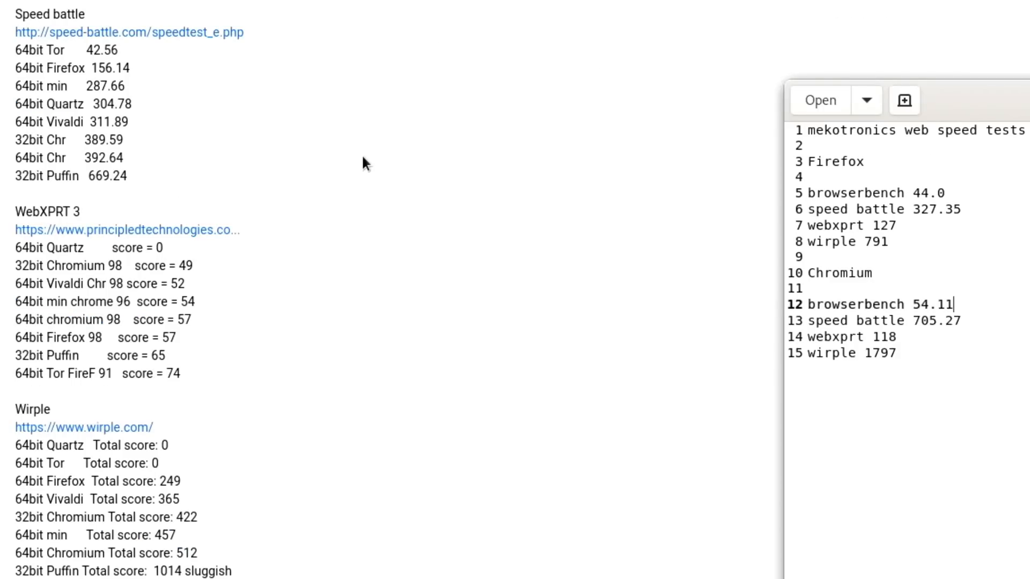
scroll(down, 3)
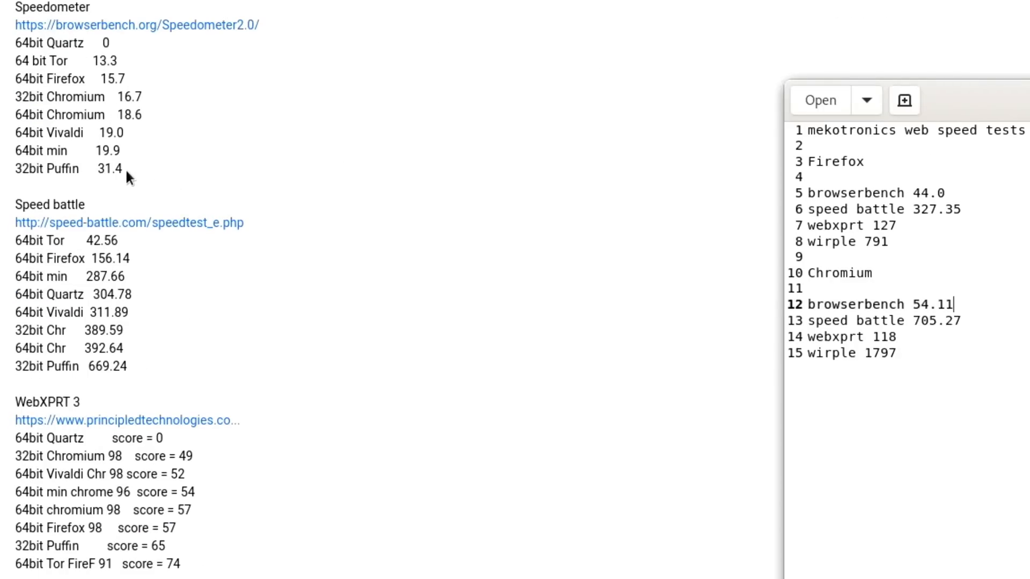
mouse_move(323, 193)
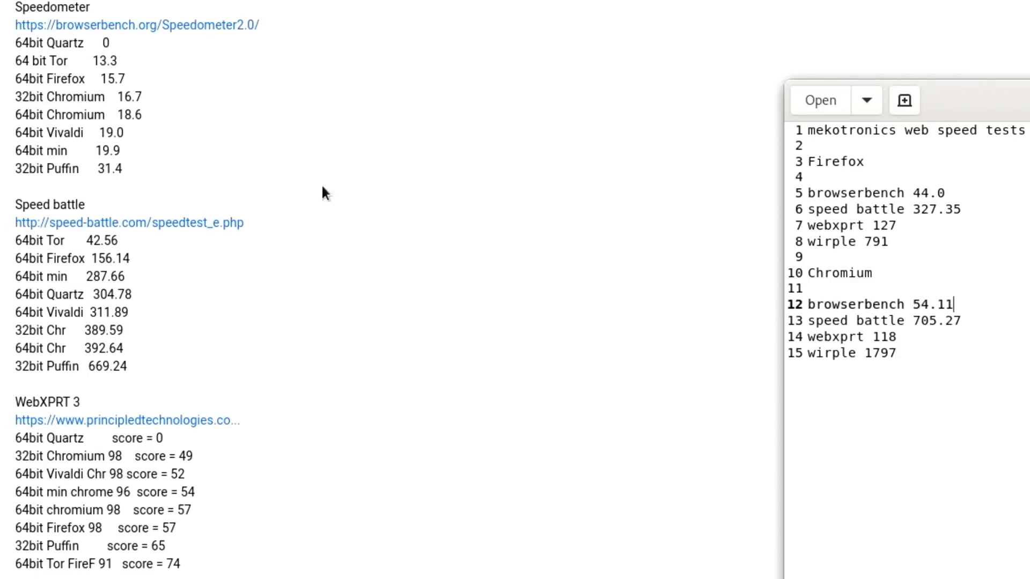
mouse_move(947, 331)
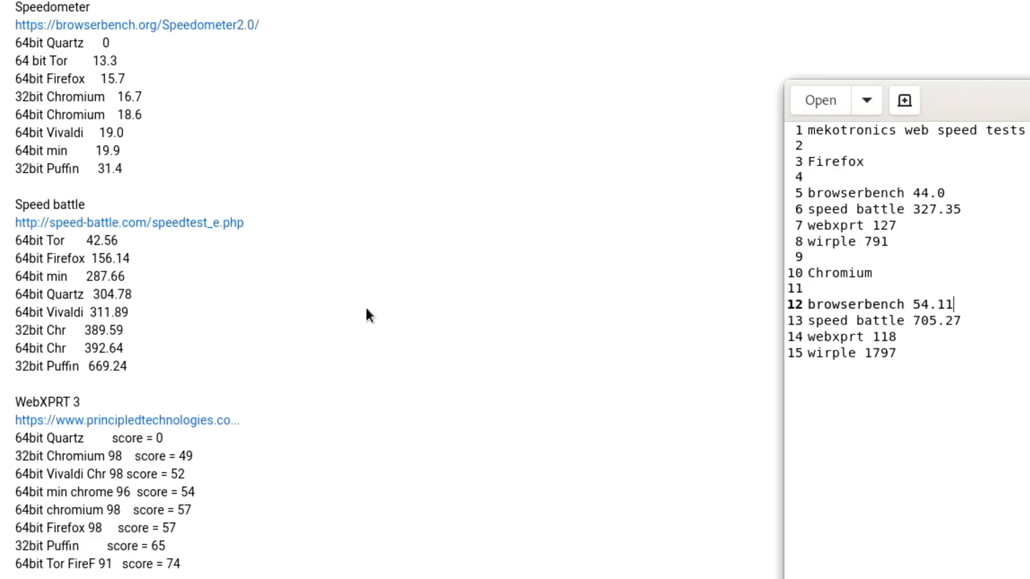
mouse_move(125, 365)
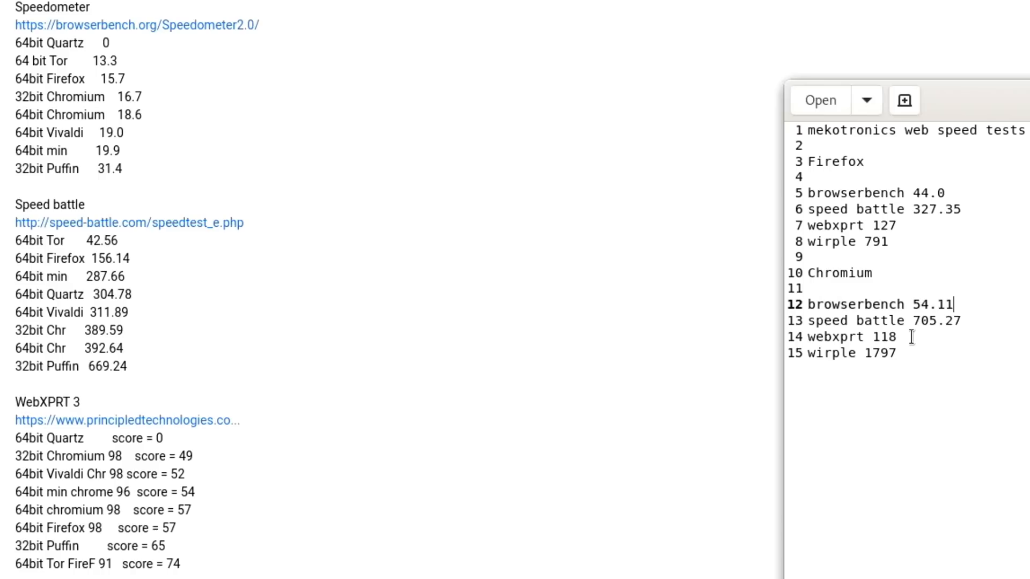
mouse_move(238, 550)
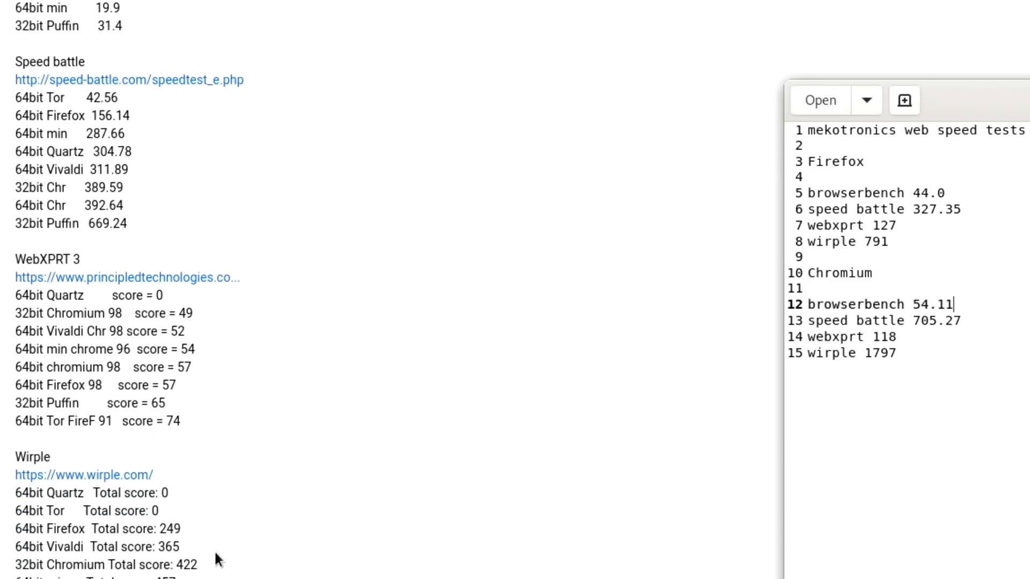
scroll(down, 3)
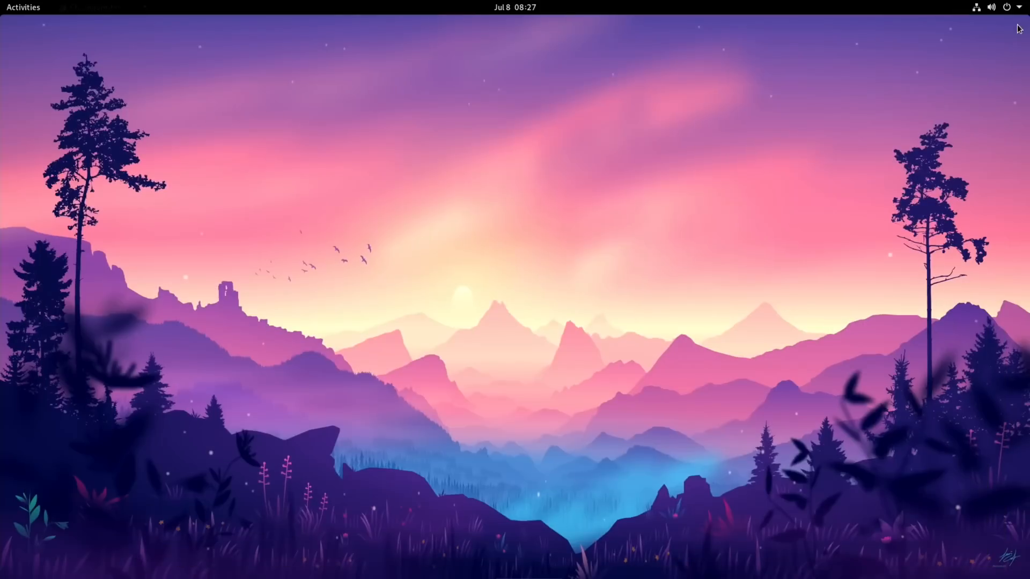
mouse_move(618, 254)
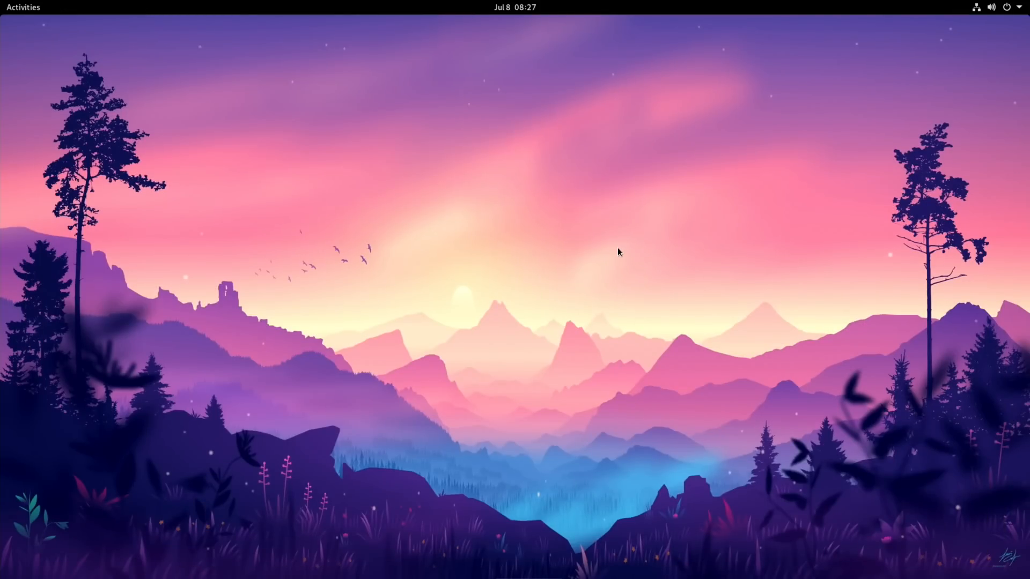
mouse_move(356, 275)
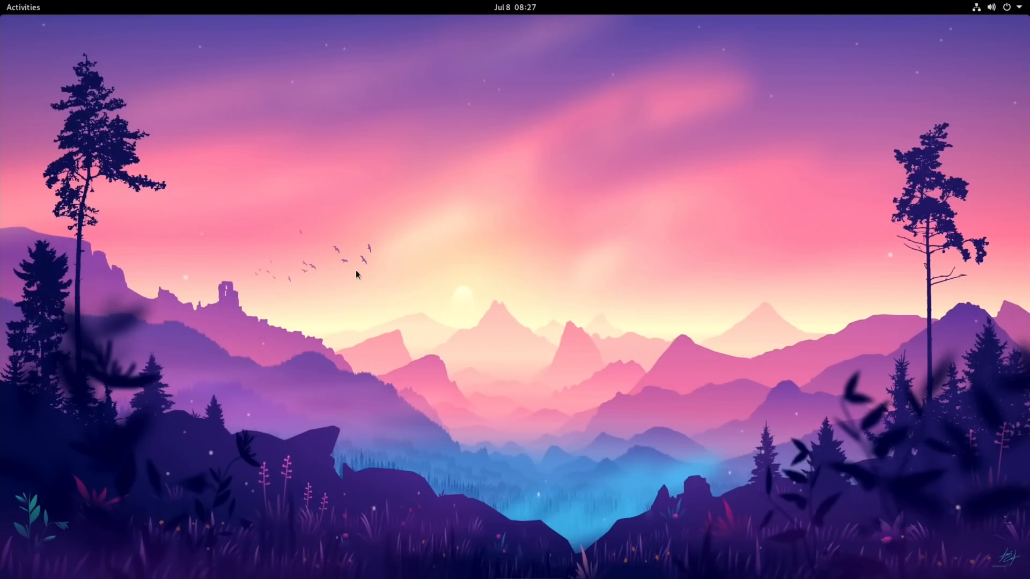